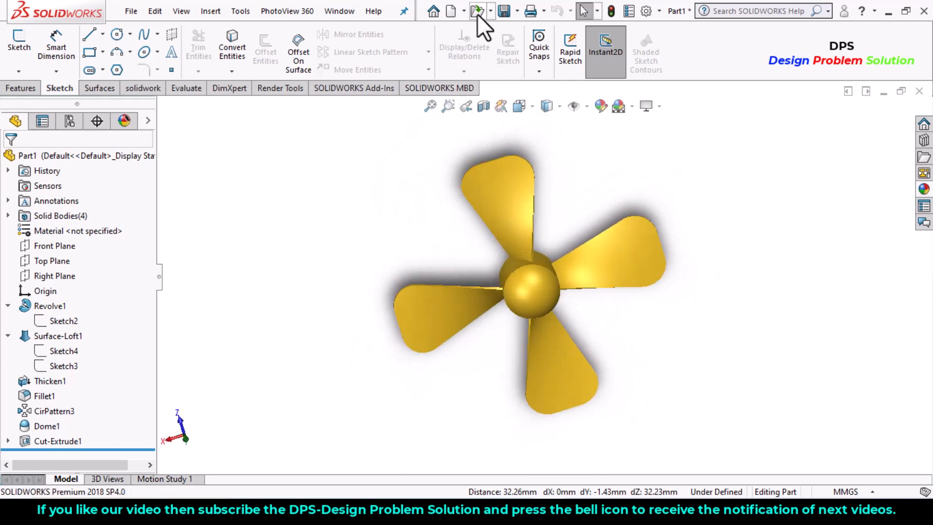
# Create a new Part document and set its unit system to MMGS.
pyautogui.click(450, 10)
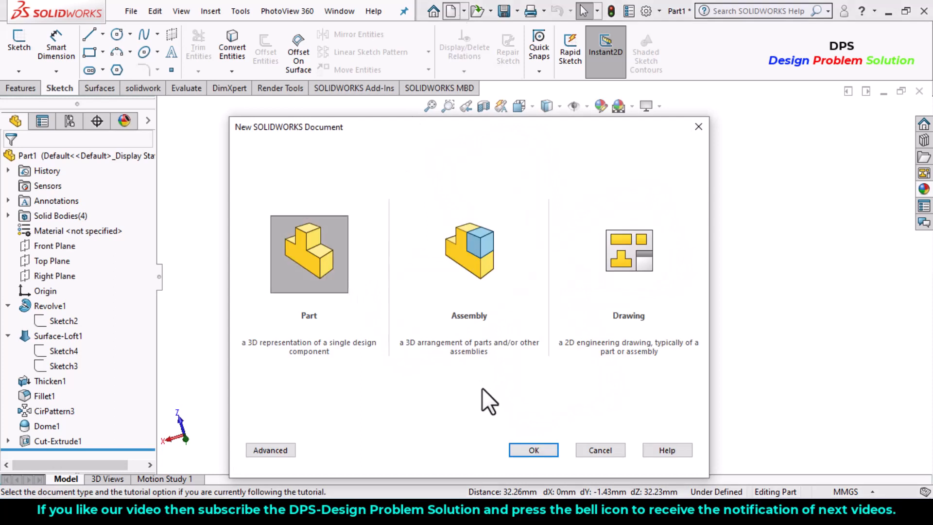
pyautogui.click(532, 449)
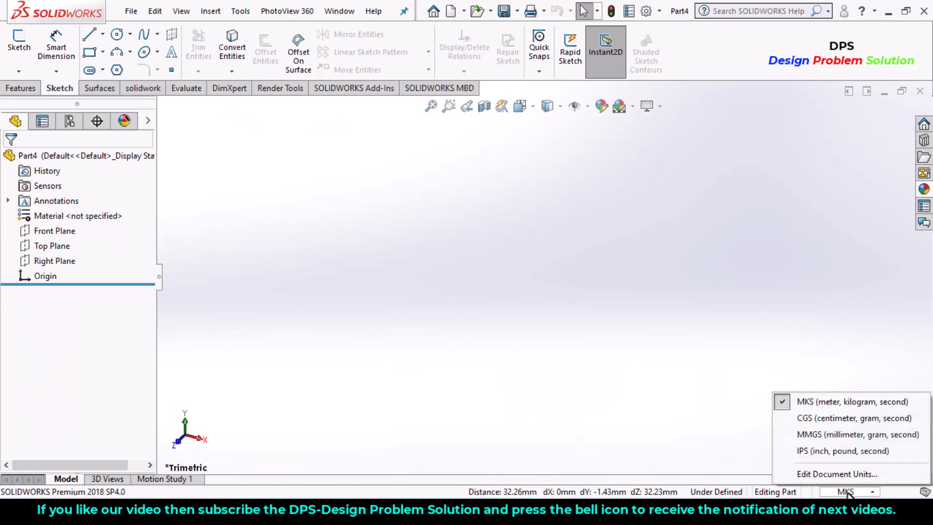
pyautogui.click(857, 434)
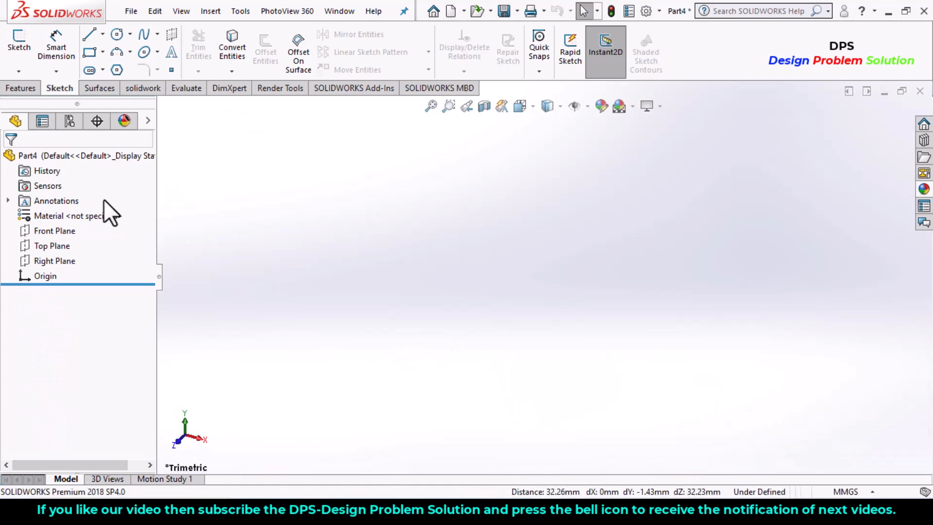
# Sketch a rectangle on the Right Plane with a corner coincident to the origin.
pyautogui.click(55, 261)
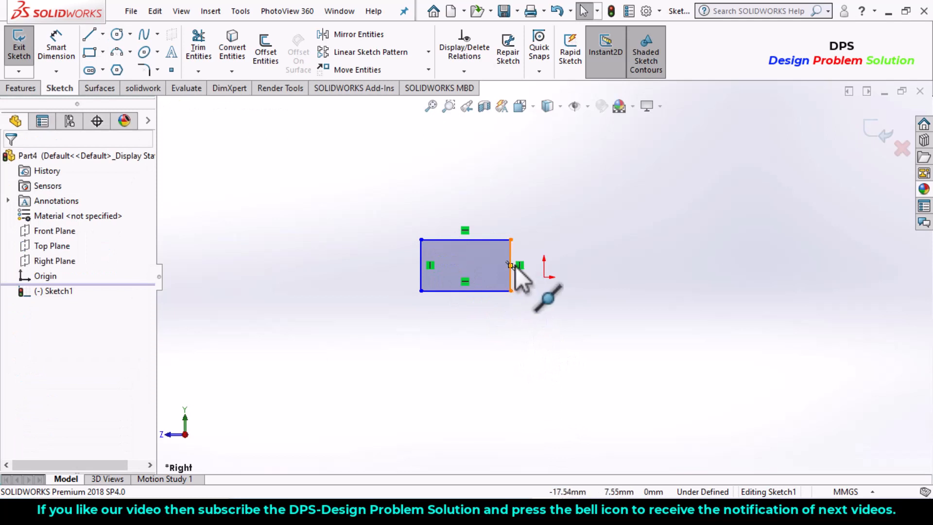
pyautogui.click(510, 264)
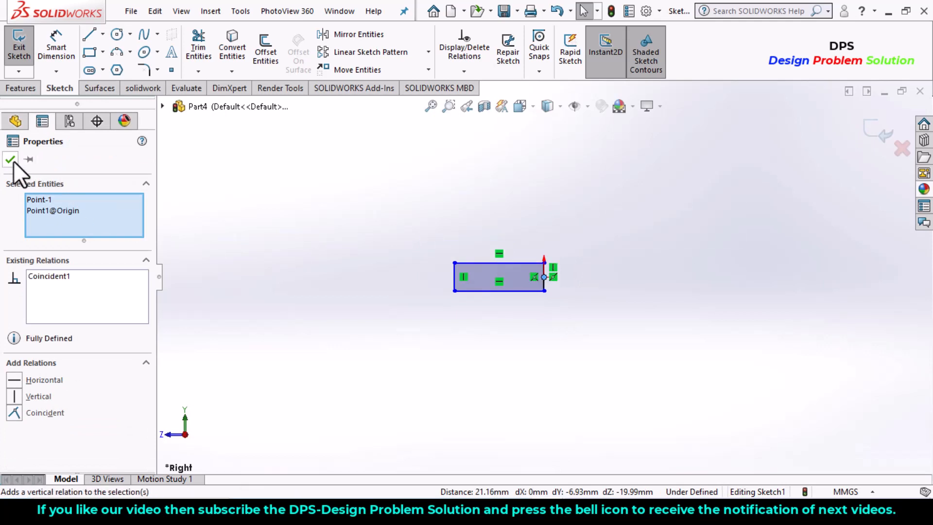
pyautogui.click(9, 159)
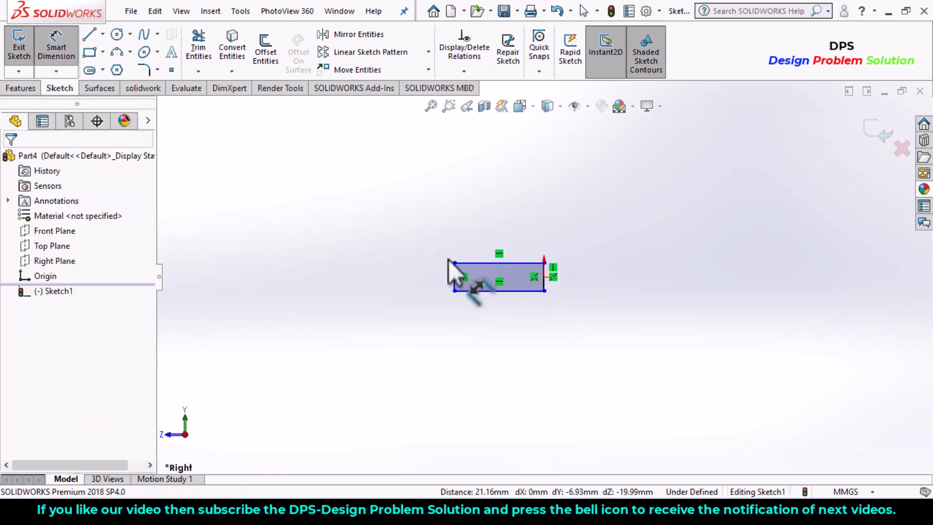
# Dimension the rectangle 25 mm wide and 40 mm tall so it is fully defined.
pyautogui.click(498, 261)
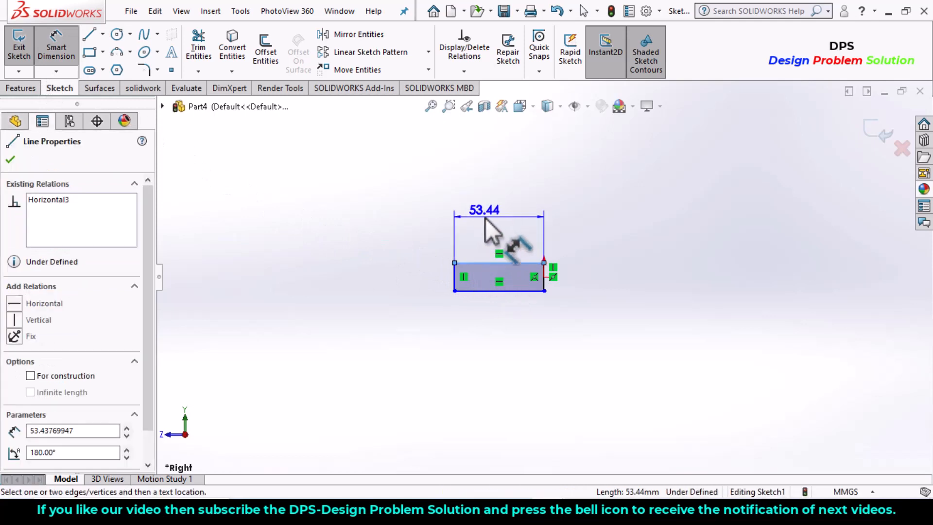
pyautogui.click(483, 209)
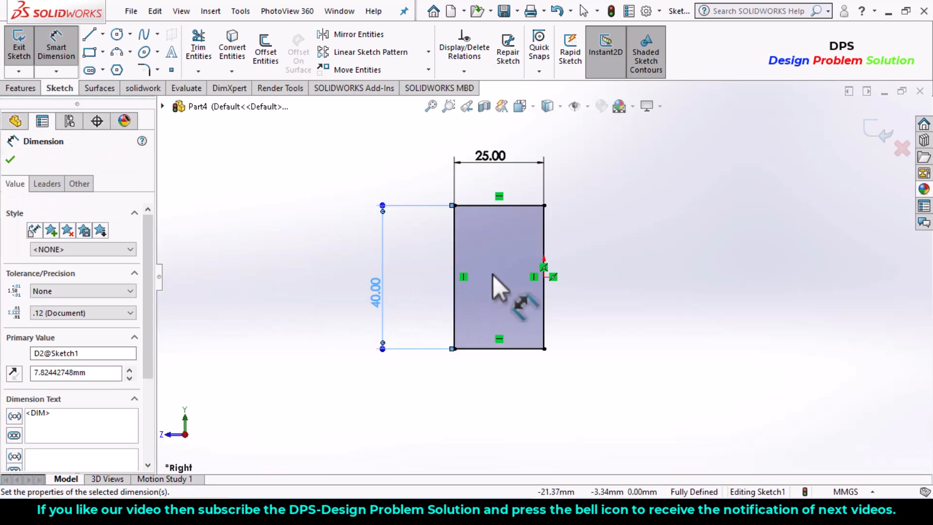
pyautogui.click(22, 89)
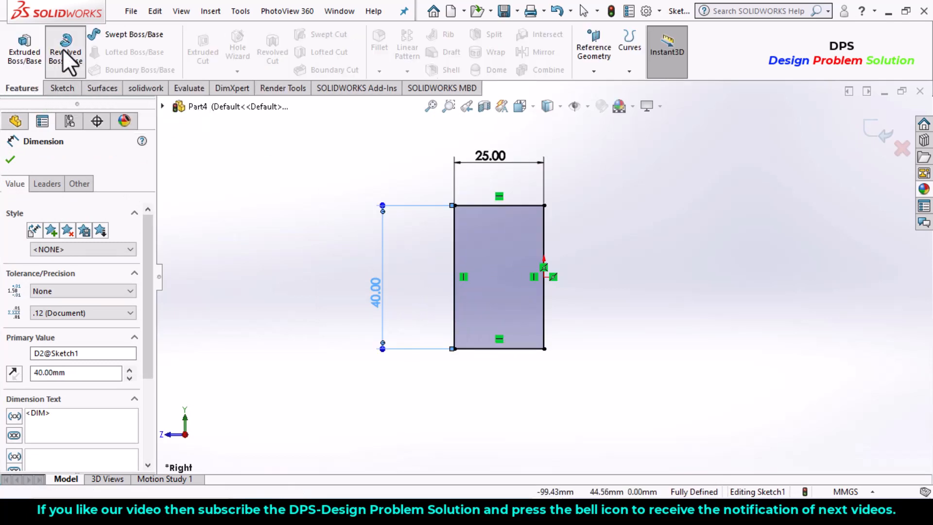
# Revolve the rectangle 360° about its vertical edge into the solid cylinder Revolve1.
pyautogui.click(123, 120)
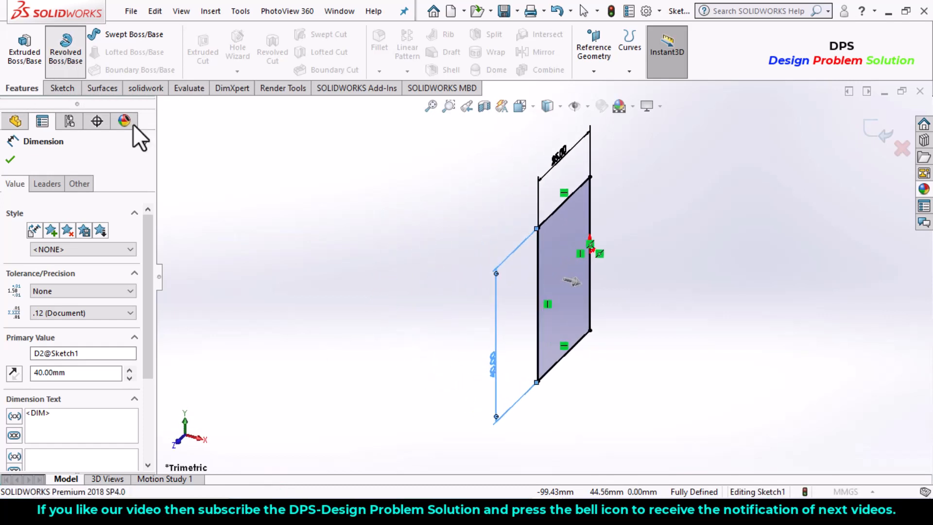
pyautogui.click(65, 48)
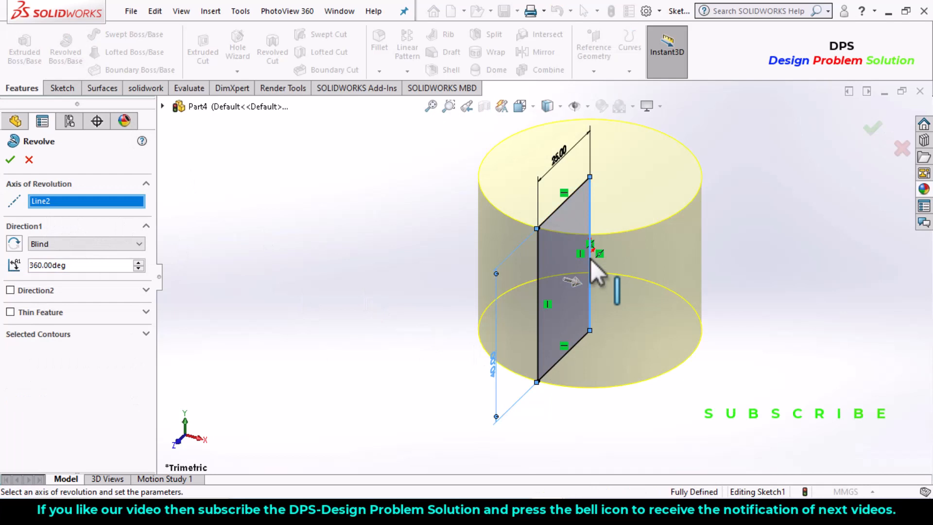
pyautogui.click(10, 159)
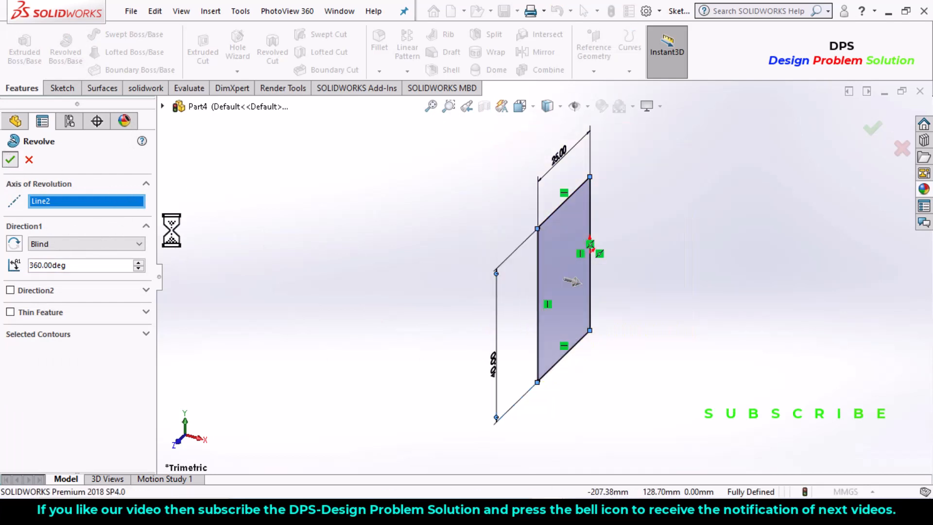
pyautogui.click(10, 159)
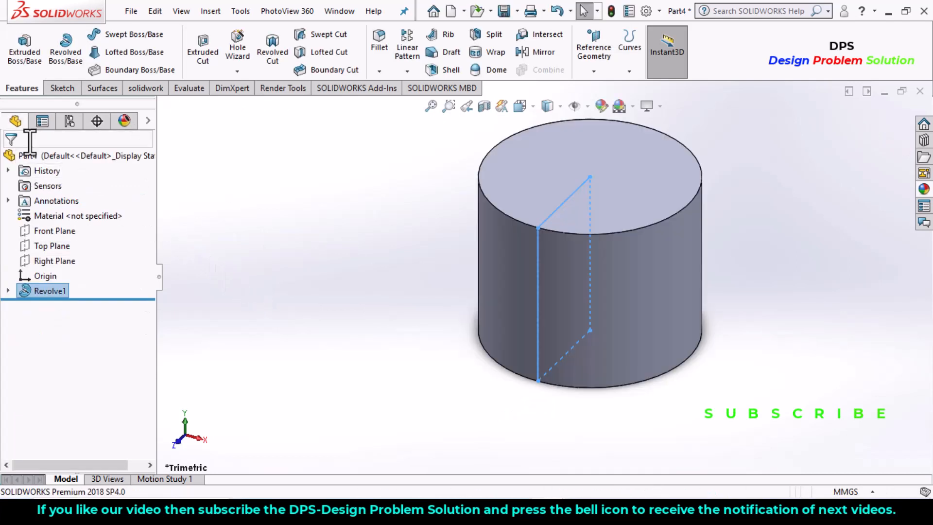
pyautogui.click(55, 260)
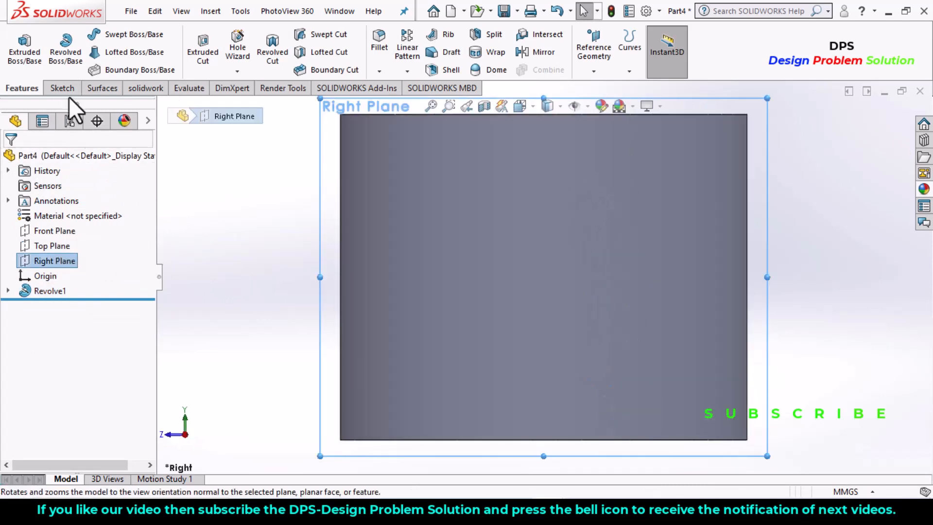
# Draw a vertical centreline through the origin, its top end 5 mm below the cylinder top.
pyautogui.click(62, 87)
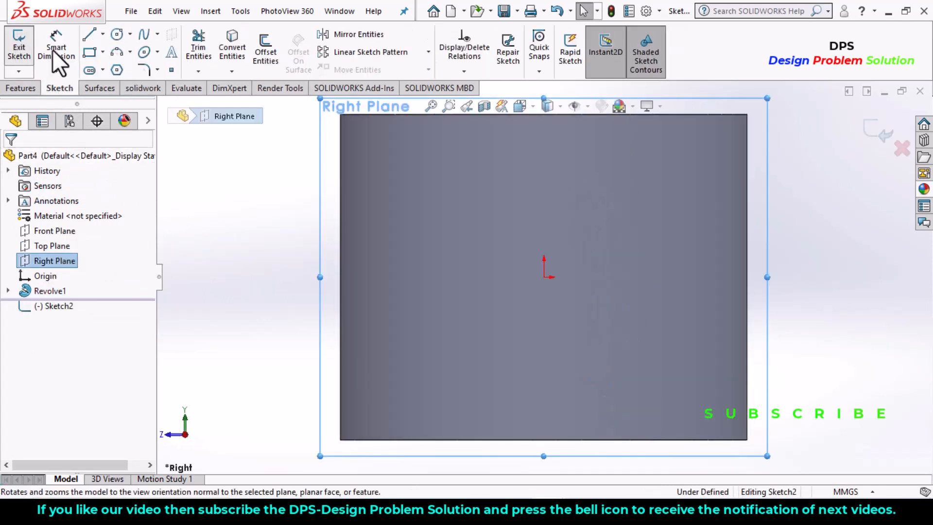
pyautogui.click(101, 34)
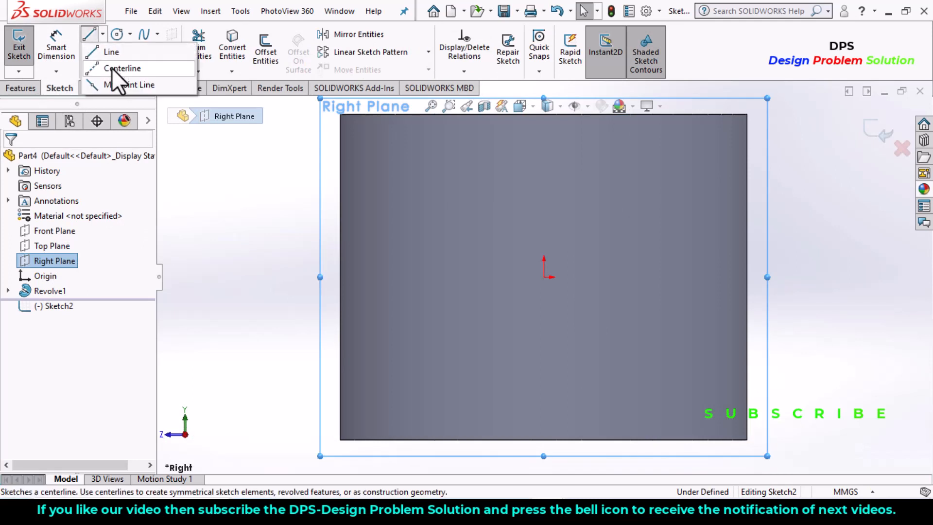
pyautogui.click(121, 68)
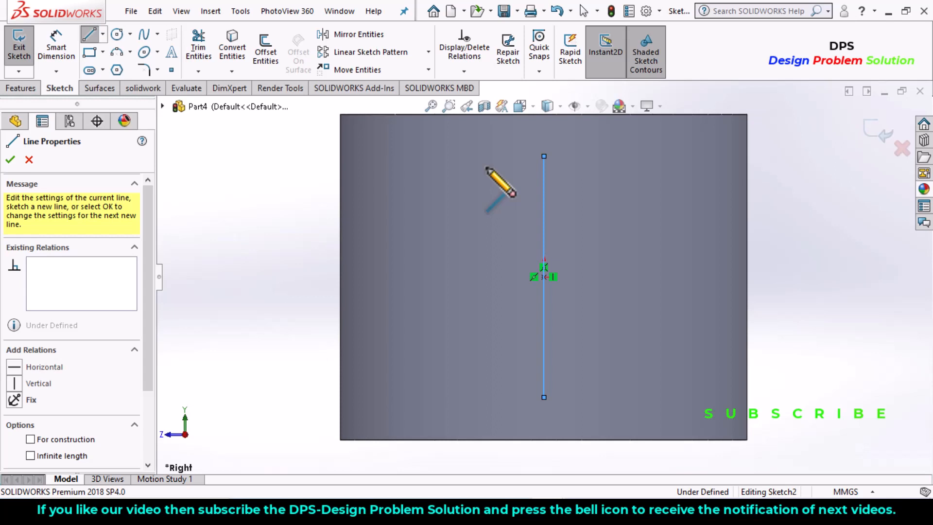
pyautogui.click(10, 159)
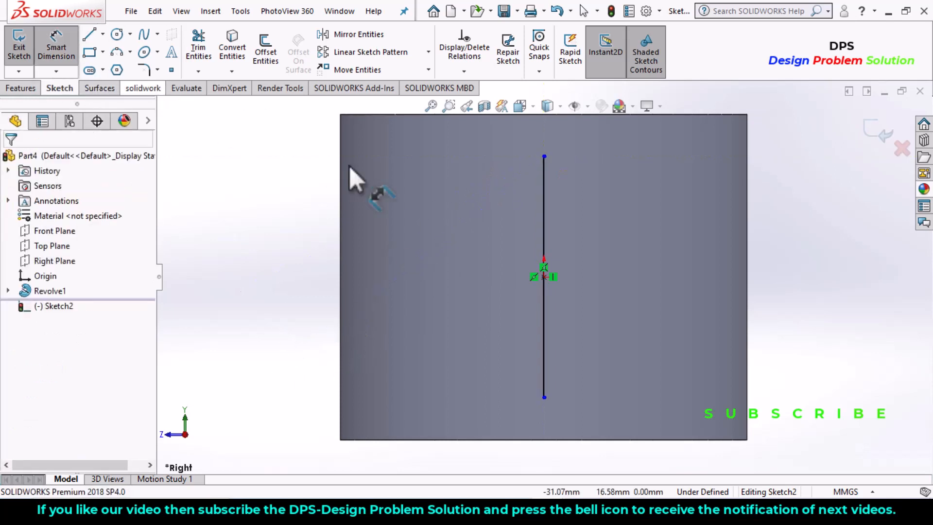
pyautogui.moveTo(547, 151)
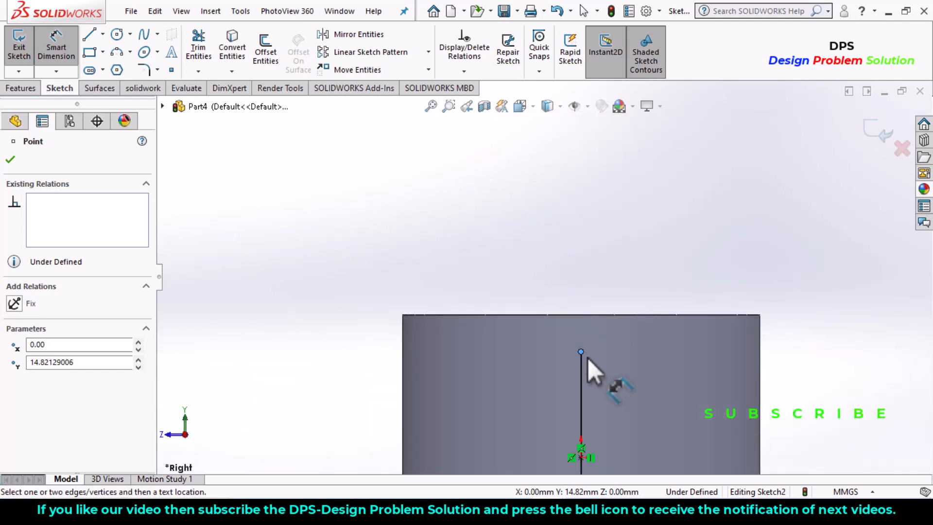
pyautogui.moveTo(322, 344)
pyautogui.write('5')
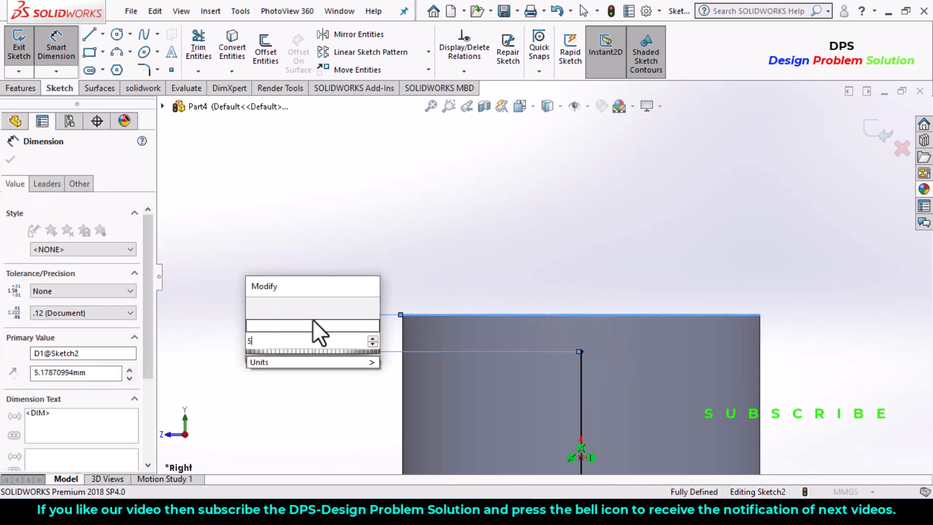
pyautogui.press('Return')
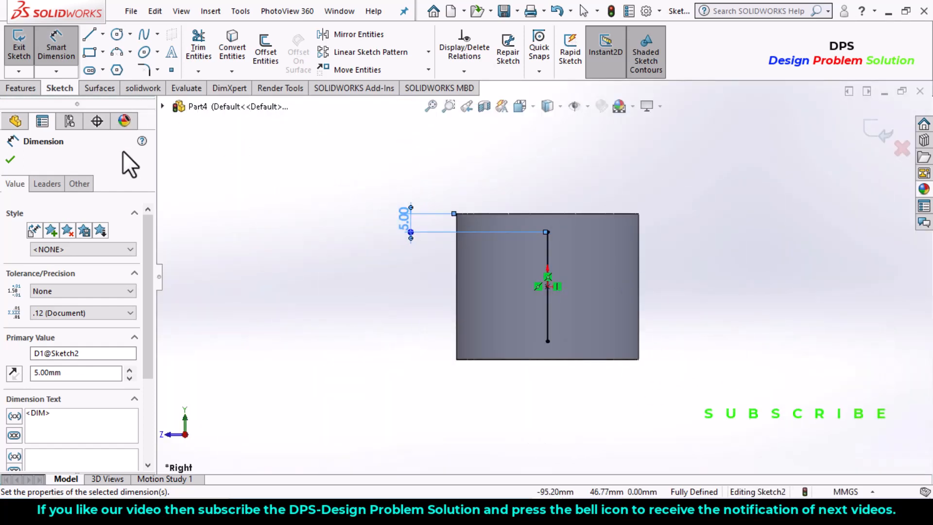
pyautogui.moveTo(874, 139)
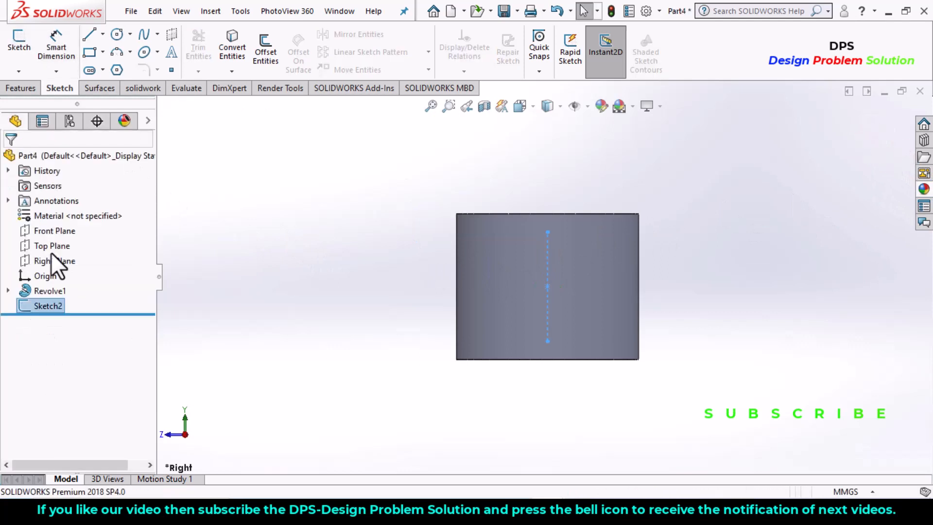
# Facing the Top Plane, draw a horizontal line below the hub circle.
pyautogui.click(52, 245)
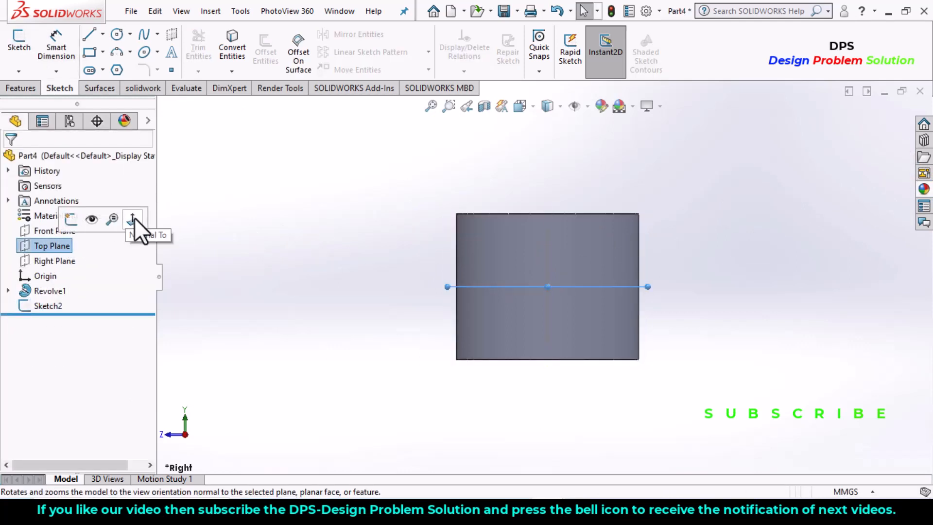
pyautogui.click(133, 220)
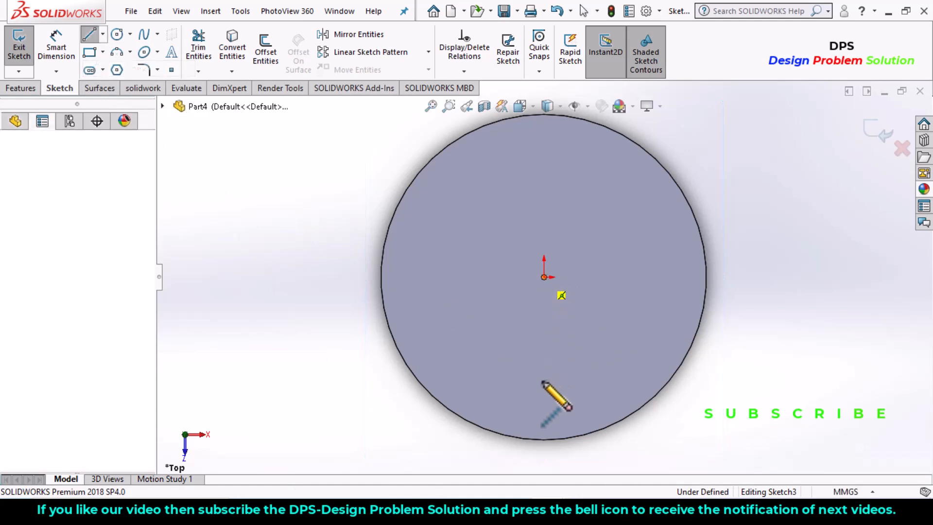
pyautogui.click(543, 277)
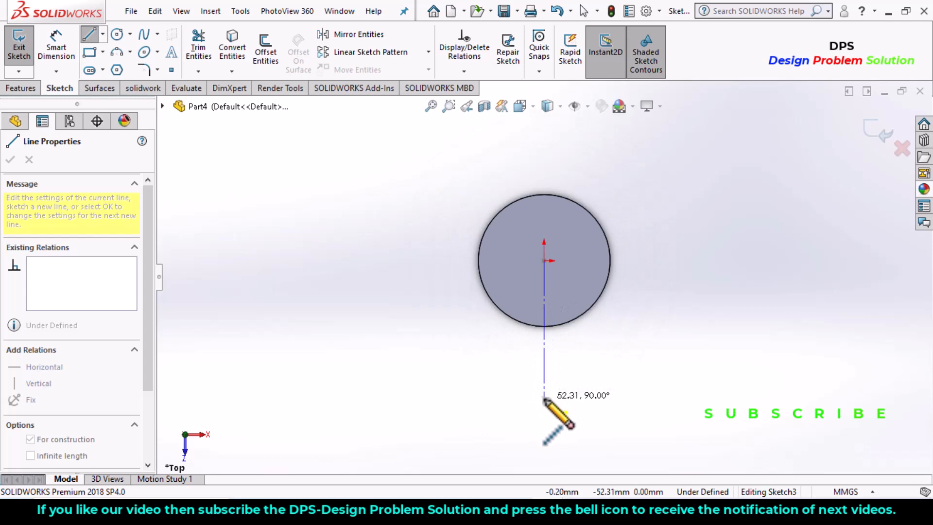
pyautogui.moveTo(547, 417)
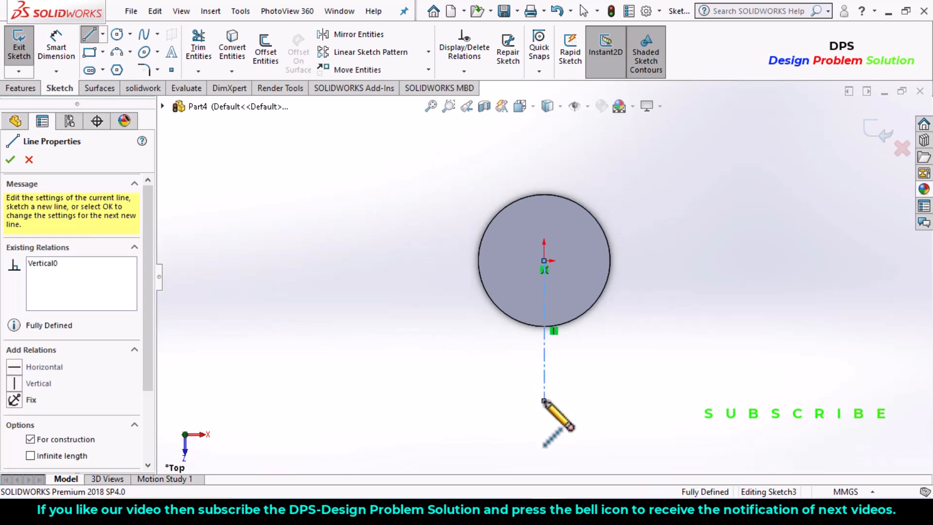
pyautogui.click(104, 34)
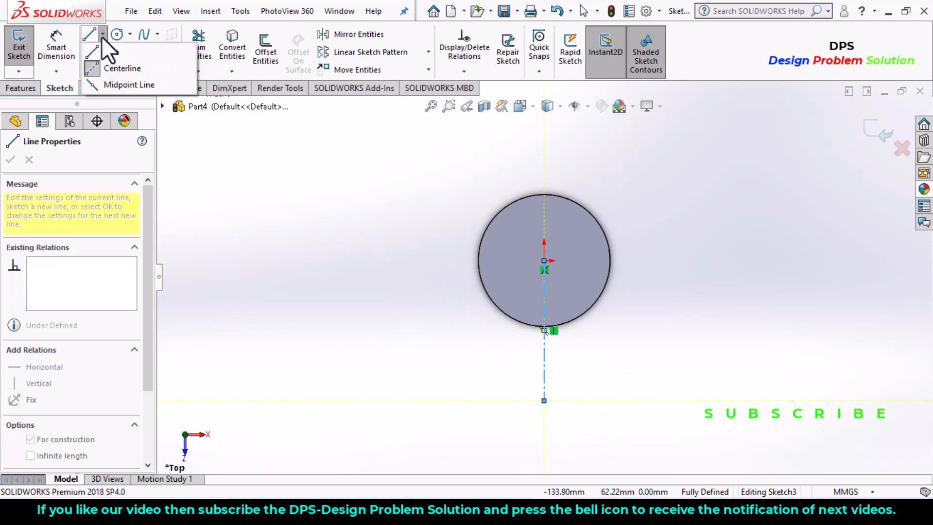
pyautogui.click(129, 85)
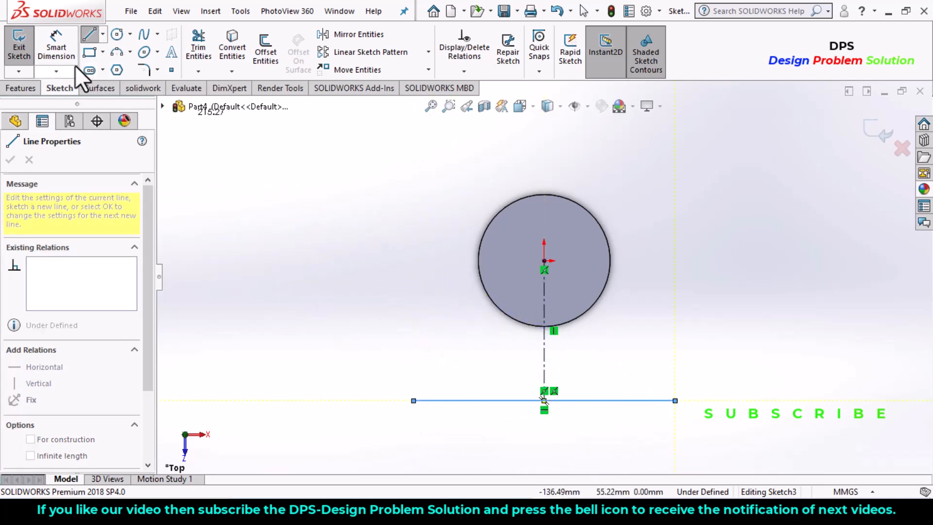
# Dimension the line to 80 mm long and 120 mm from the circle centre.
pyautogui.click(10, 159)
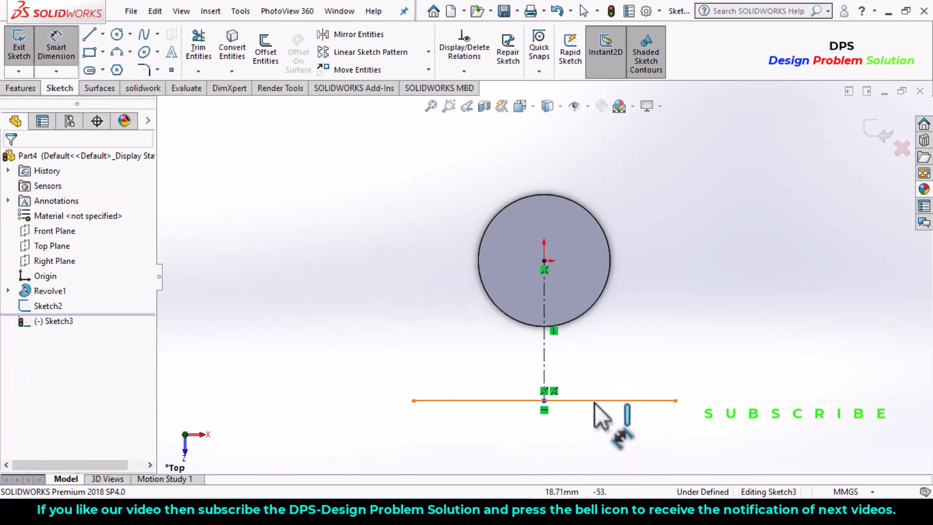
pyautogui.click(542, 400)
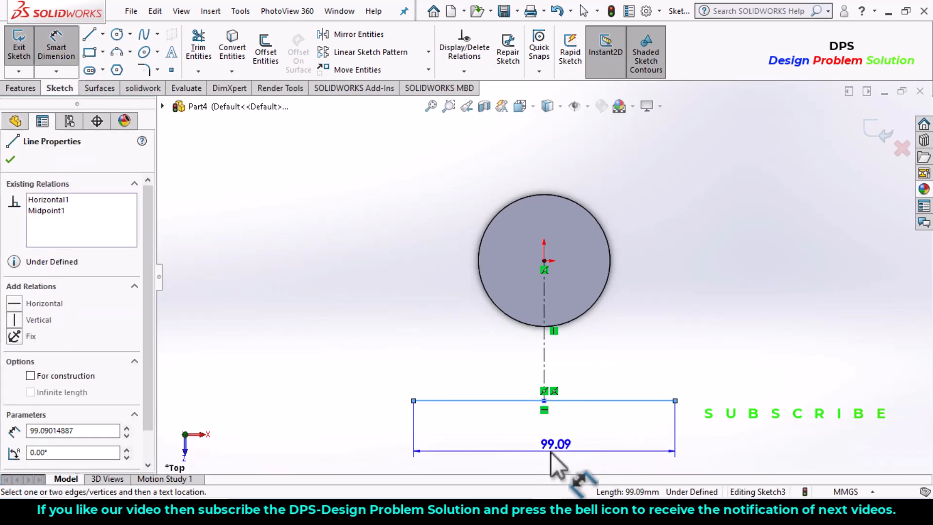
pyautogui.click(554, 444)
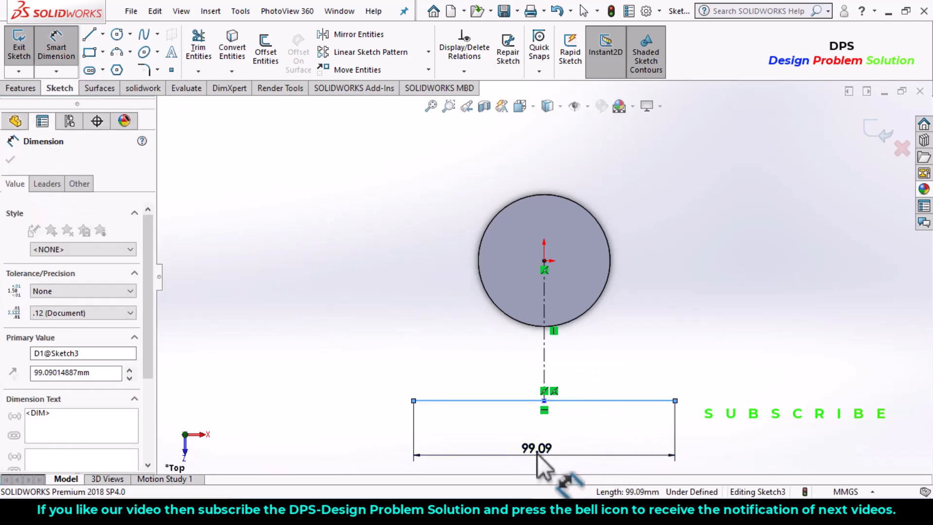
pyautogui.doubleClick(535, 447)
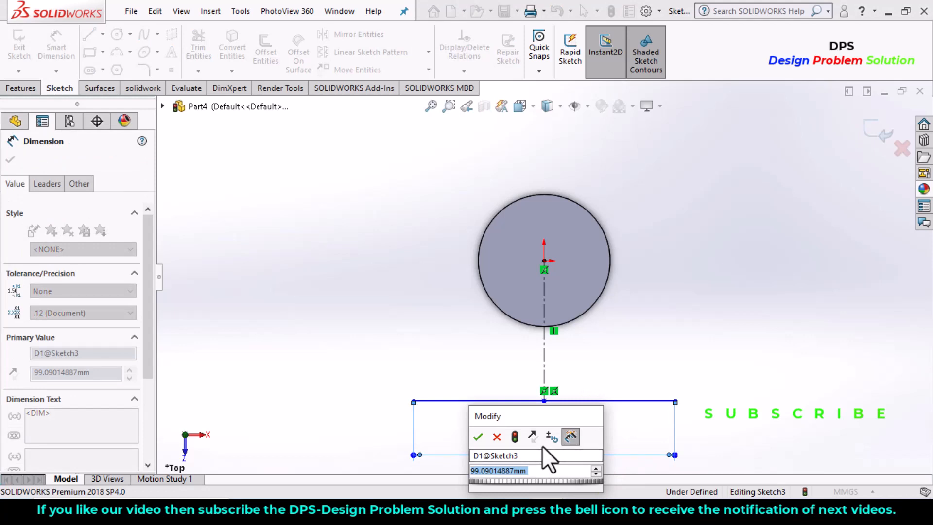
pyautogui.moveTo(551, 437)
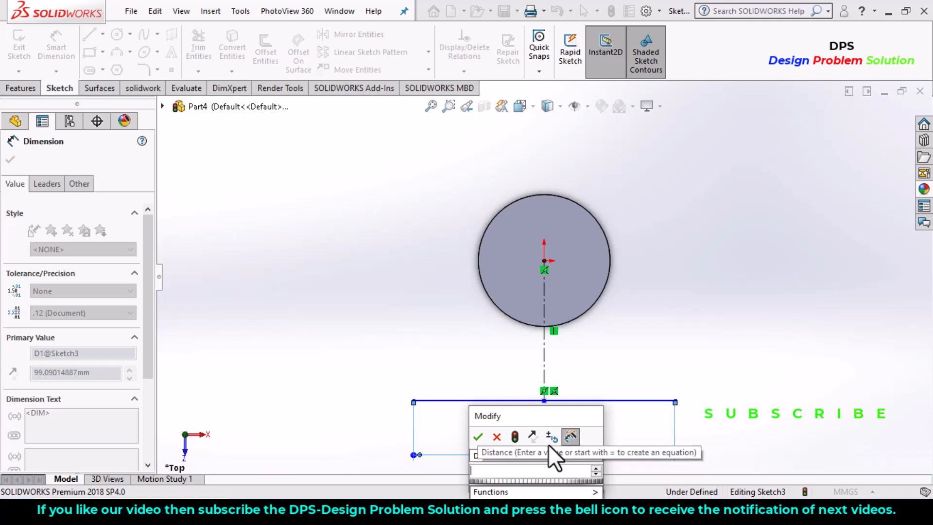
pyautogui.click(478, 436)
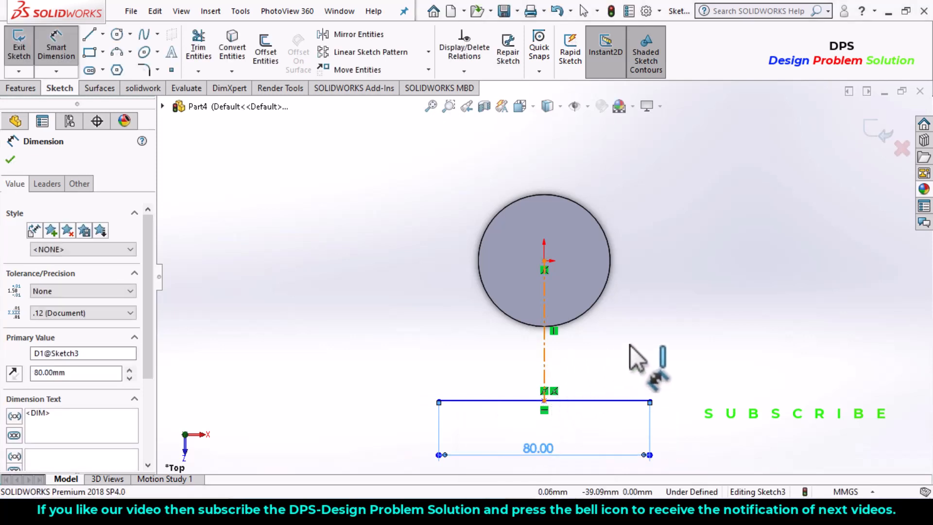
pyautogui.click(10, 158)
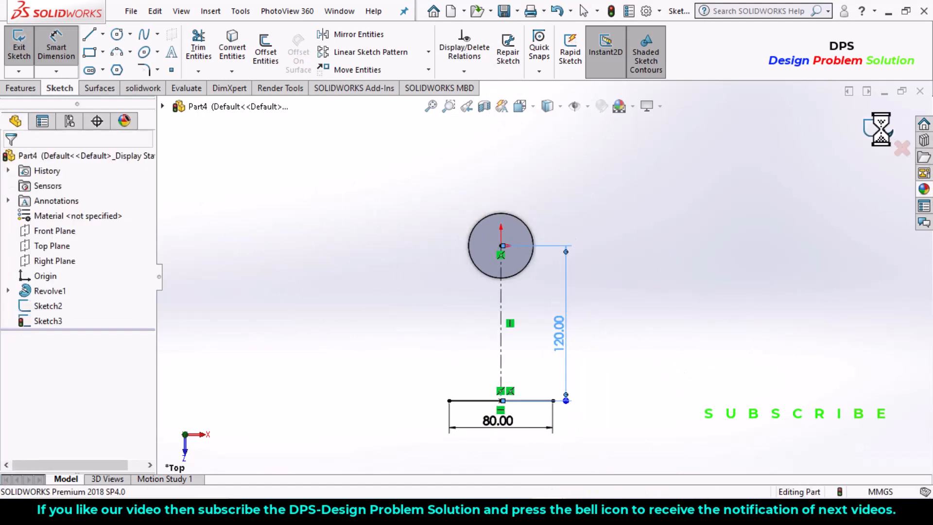
# Loft a surface between Sketch3 and Sketch2 to form the flat blade Surface-Loft1.
pyautogui.click(18, 45)
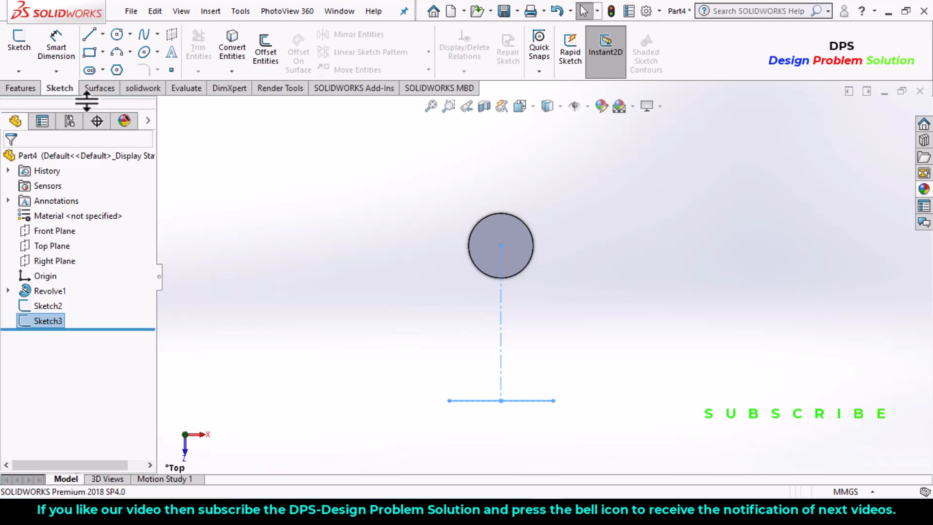
pyautogui.click(99, 89)
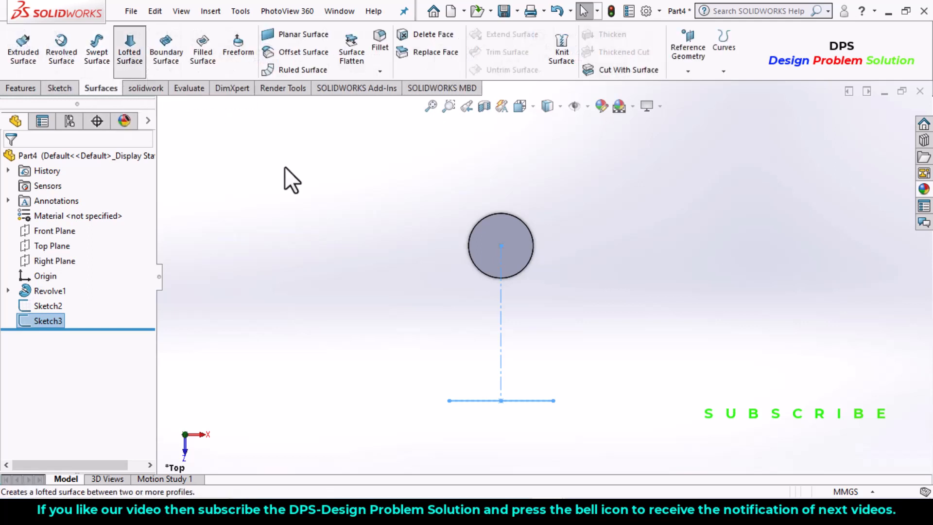
pyautogui.click(130, 47)
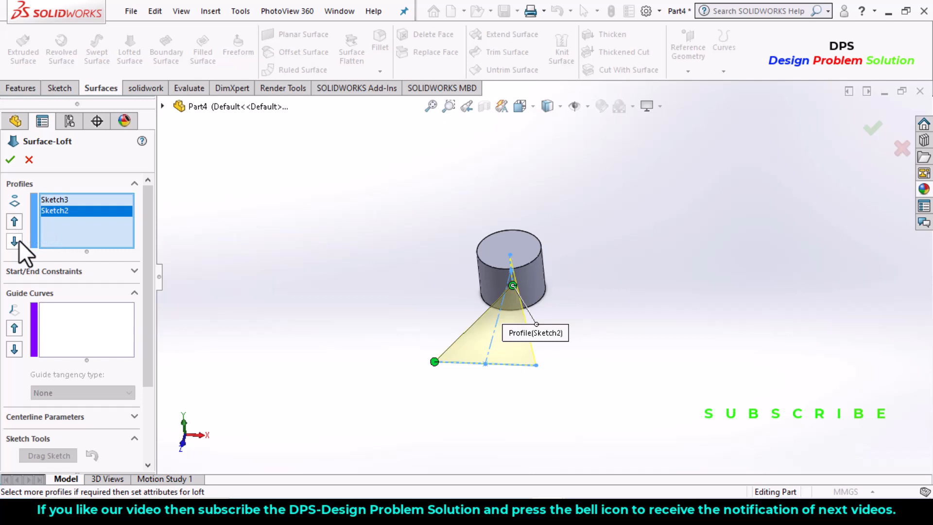
pyautogui.scroll(-3)
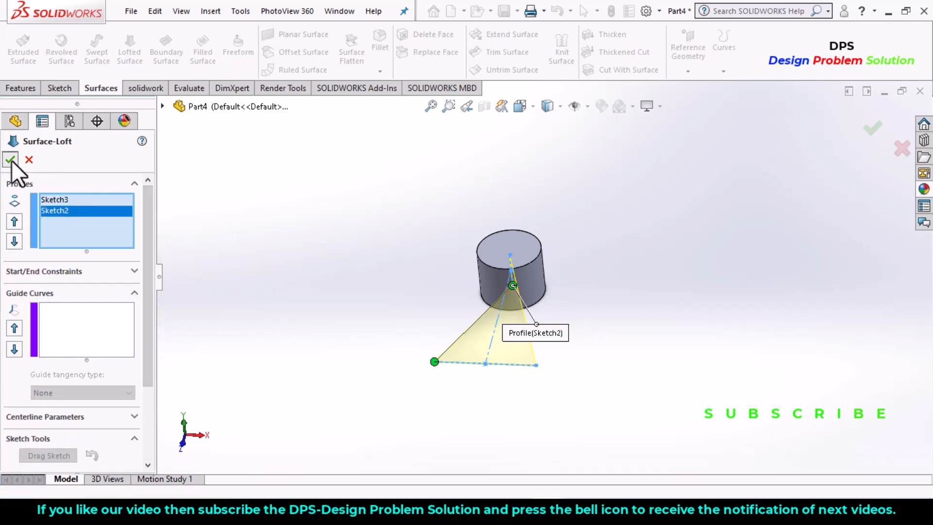
pyautogui.click(10, 159)
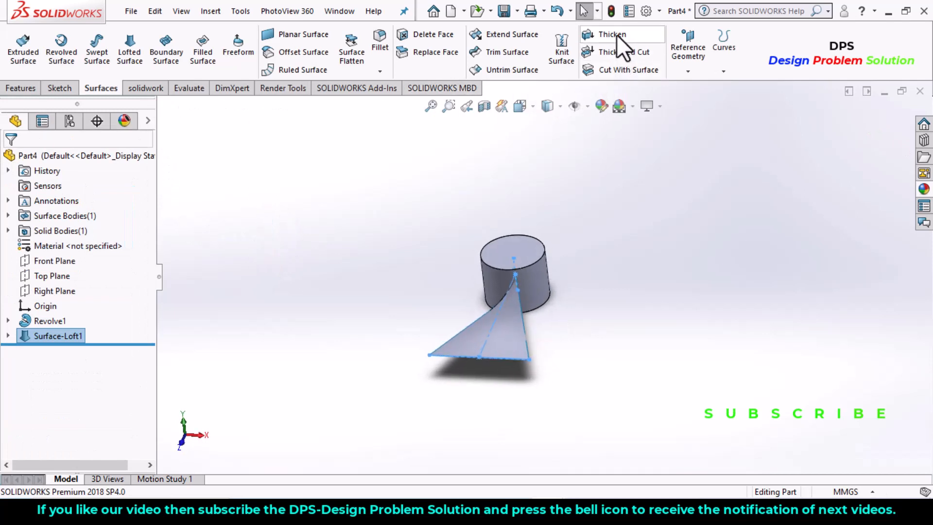
# Thicken Surface-Loft1 to a 1 mm solid merged with the hub.
pyautogui.click(613, 34)
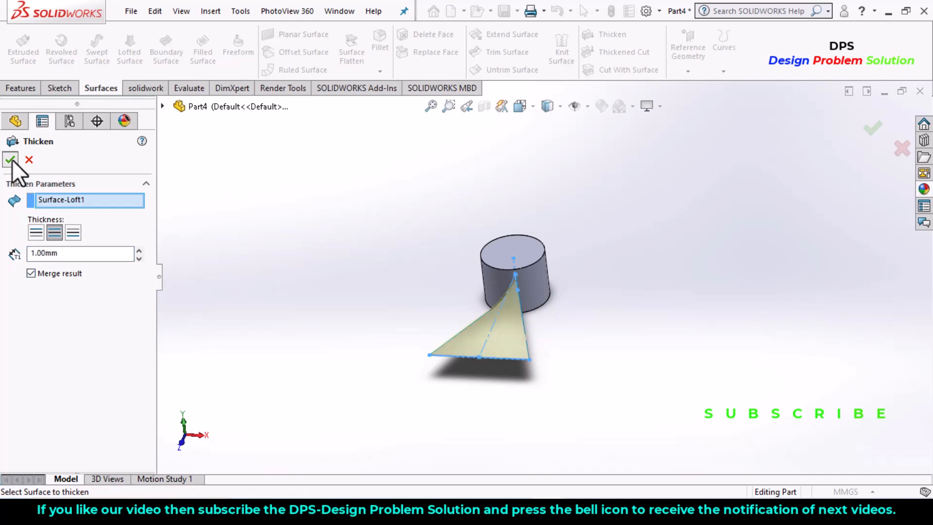
pyautogui.click(10, 160)
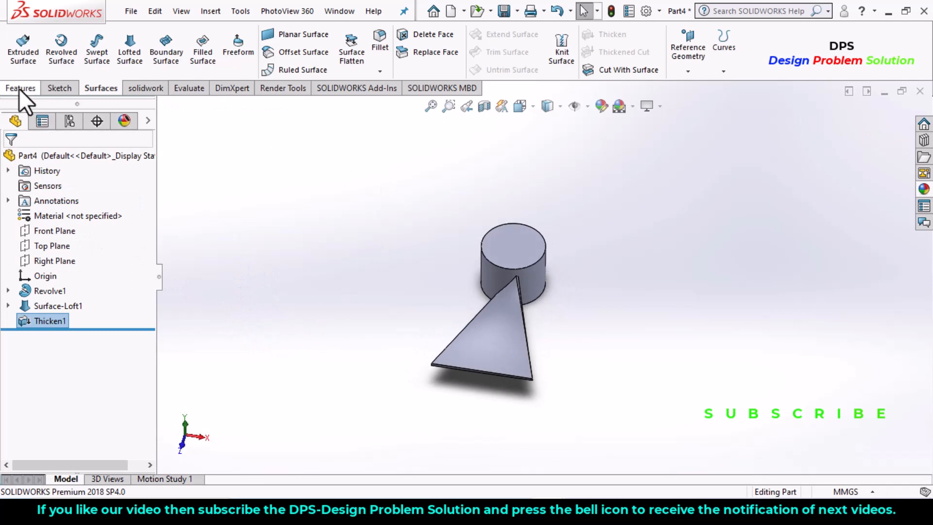
pyautogui.click(19, 87)
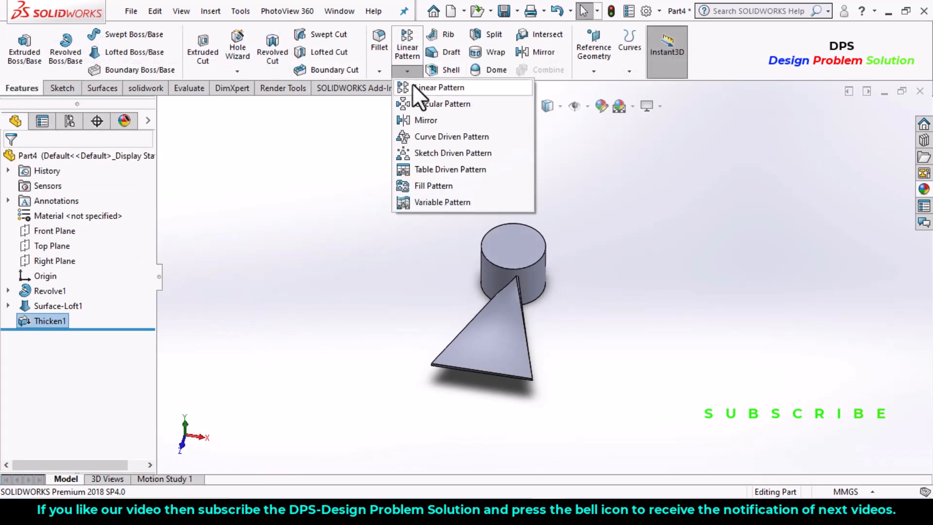
pyautogui.click(443, 104)
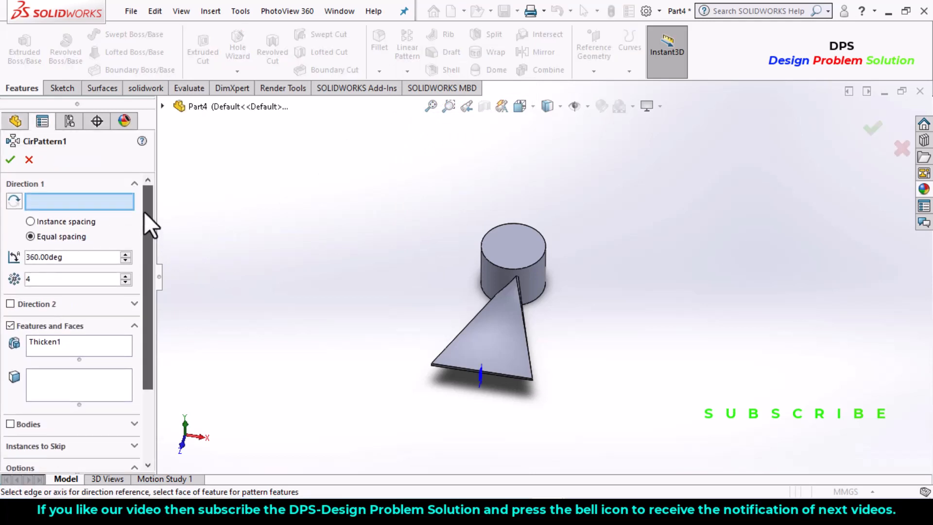
pyautogui.click(28, 160)
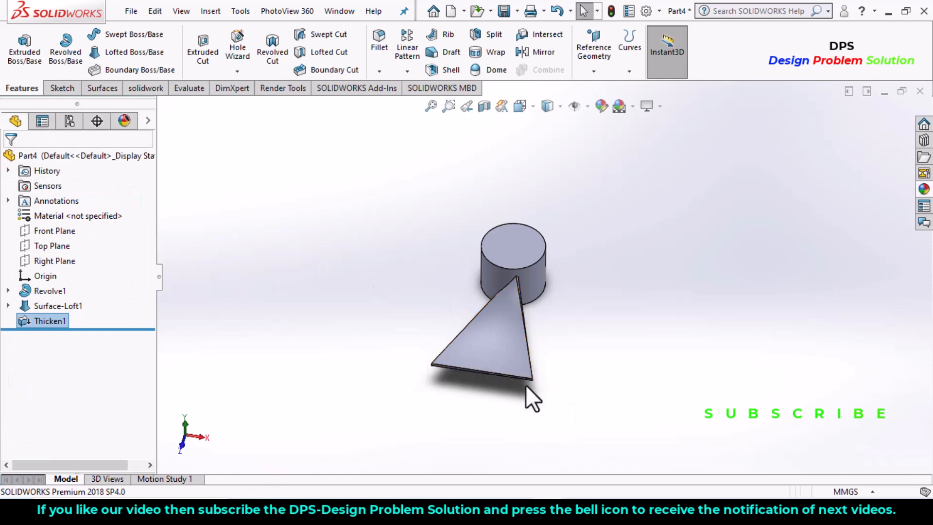
pyautogui.moveTo(378, 41)
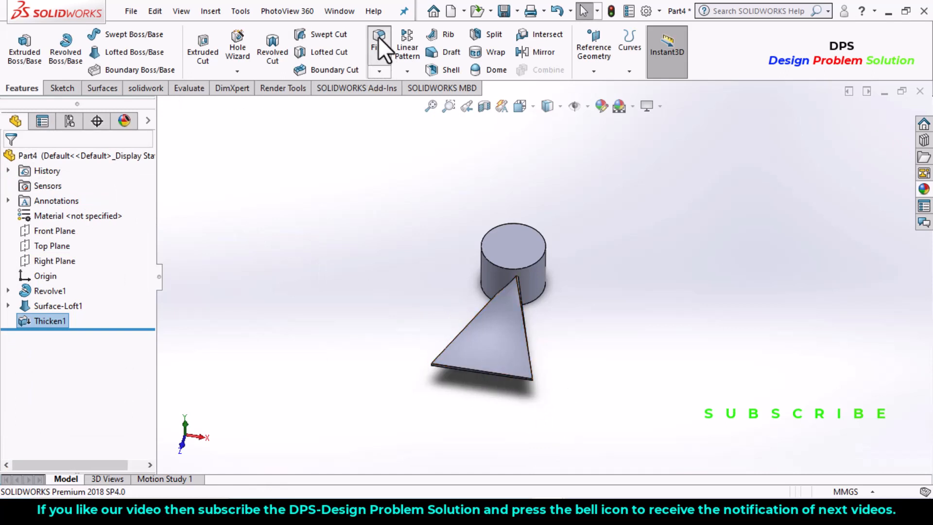
# Fillet the two blade tip corner edges with a 20 mm radius, clearing the mis-picked face.
pyautogui.click(379, 44)
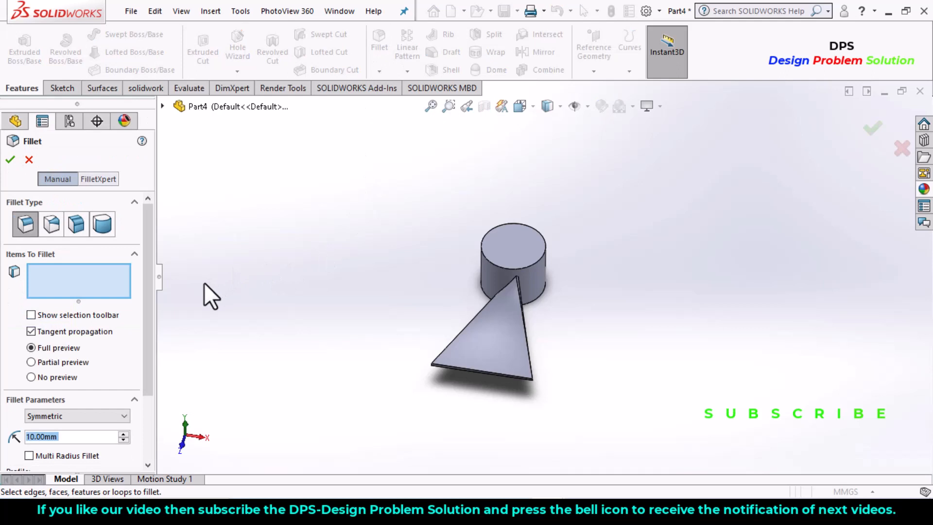
pyautogui.moveTo(45, 279)
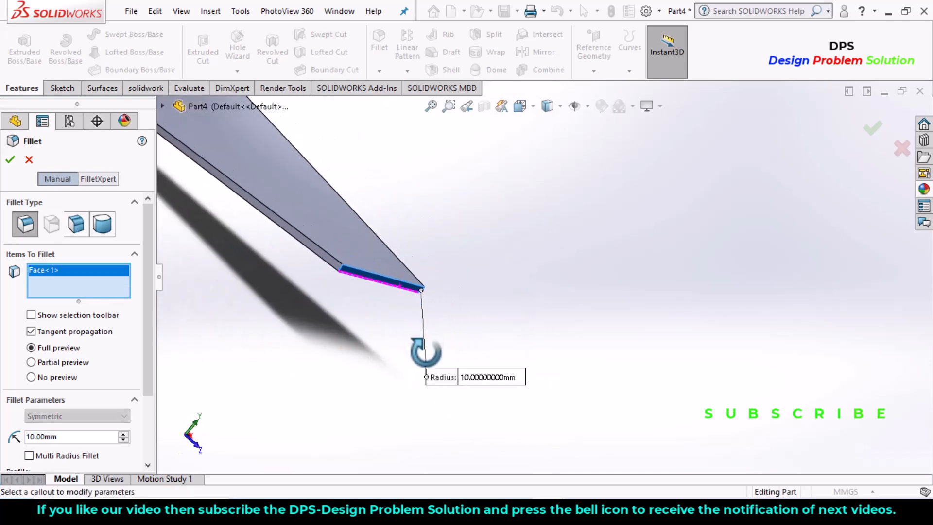
pyautogui.rightClick(78, 277)
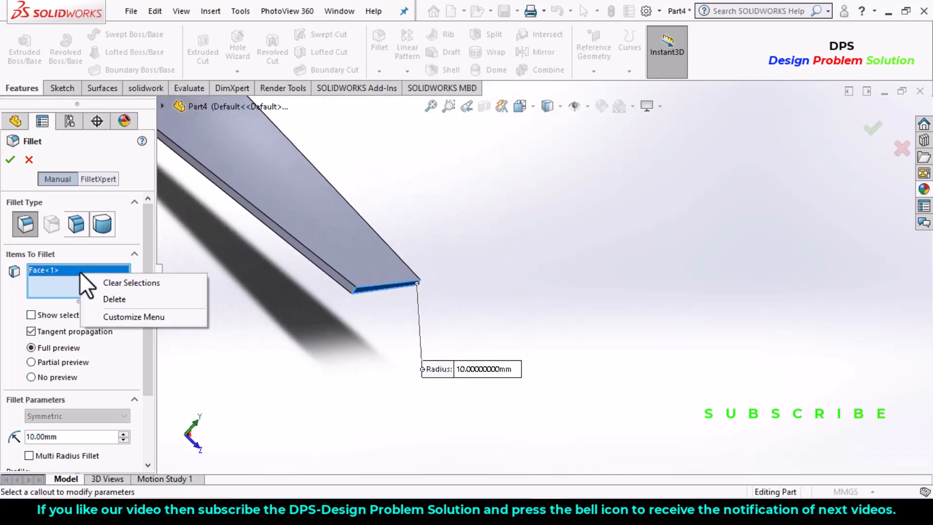
pyautogui.click(131, 282)
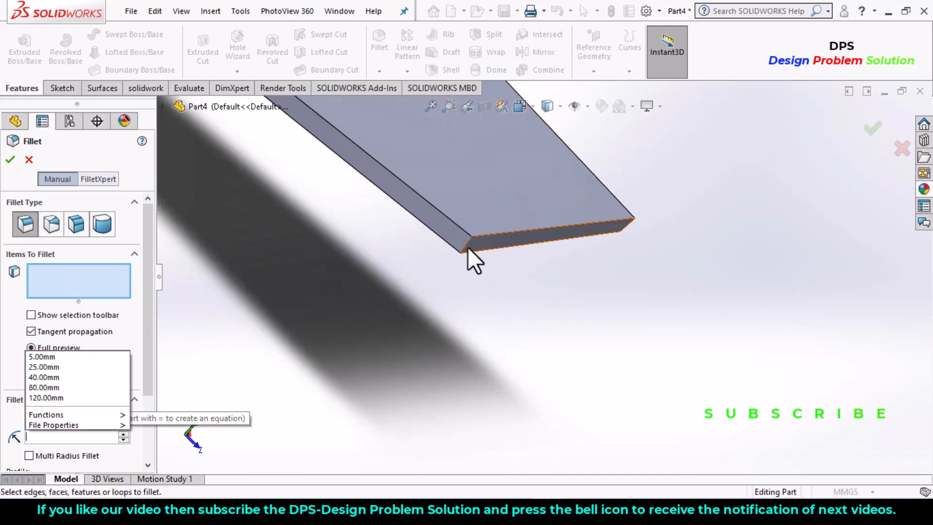
pyautogui.click(470, 253)
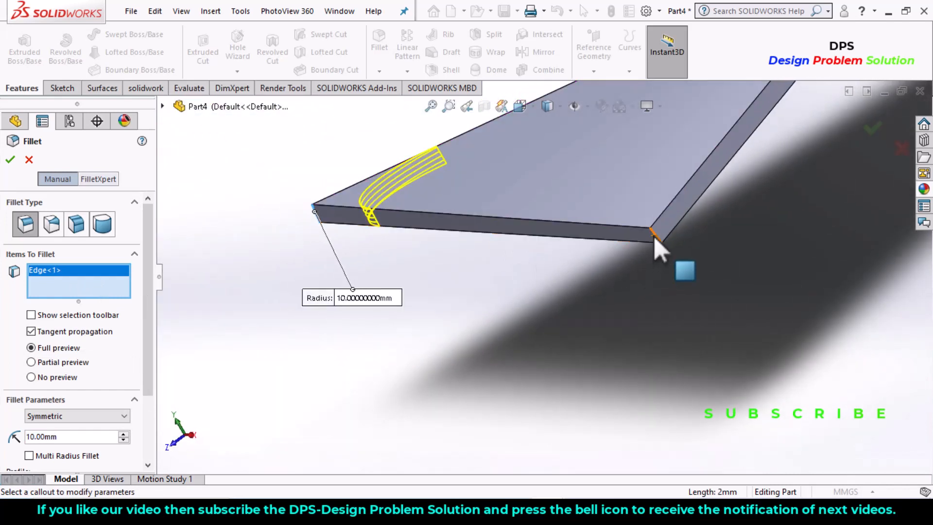
pyautogui.click(653, 238)
pyautogui.write('20')
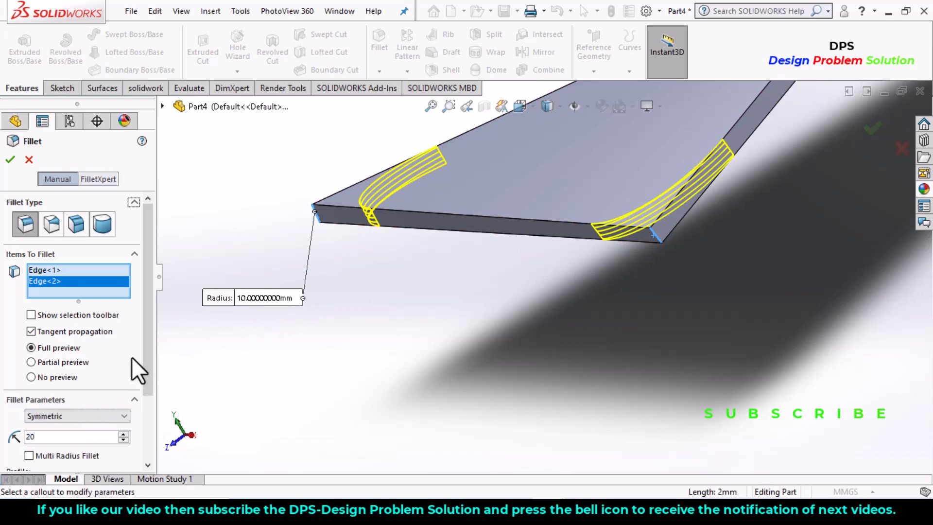
pyautogui.click(10, 159)
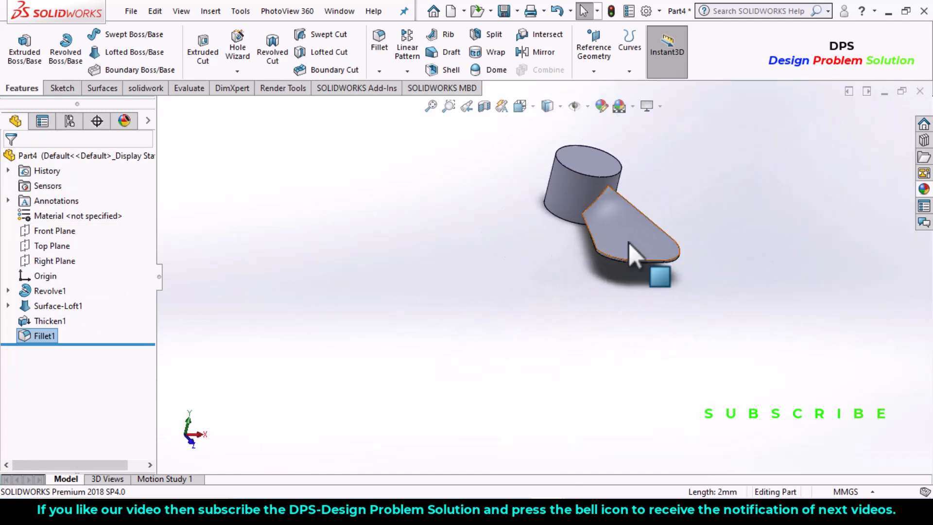
# Circular-pattern the filleted blade 4 times equally over 360° about the hub face.
pyautogui.click(407, 70)
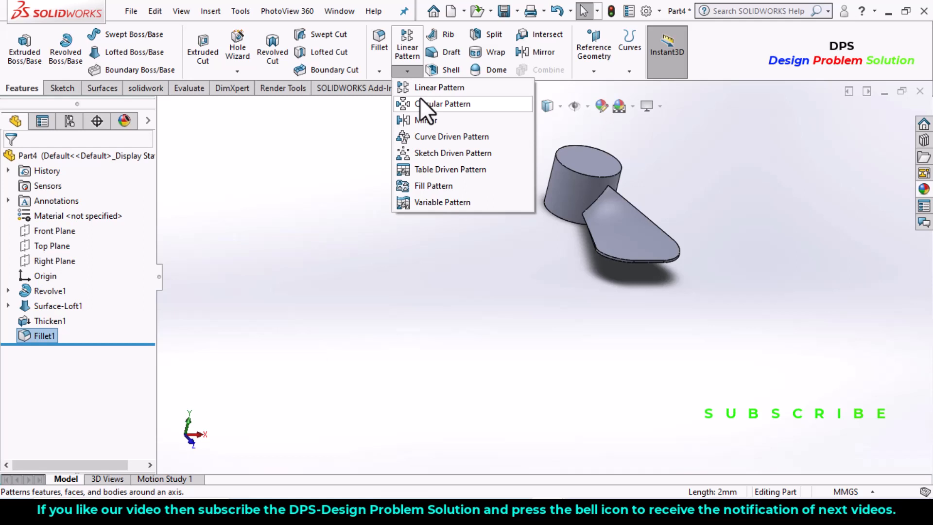
pyautogui.click(444, 104)
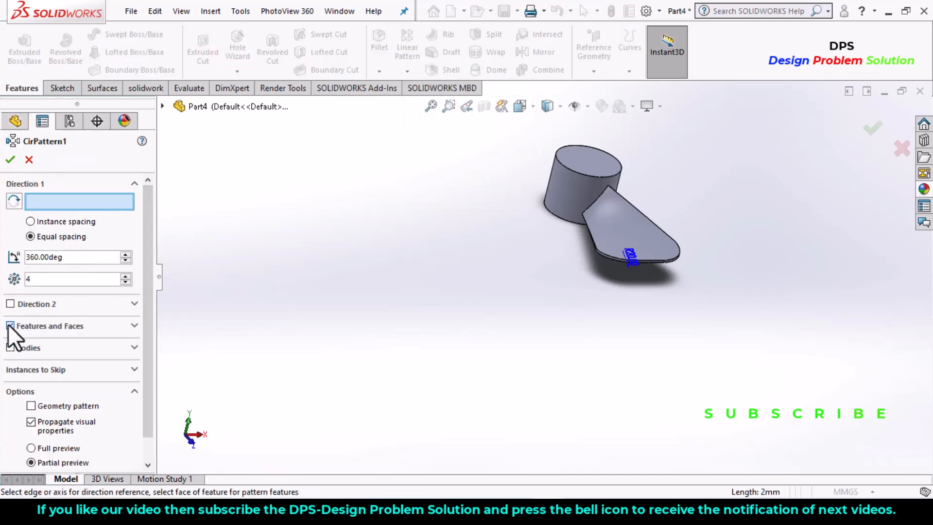
pyautogui.click(9, 347)
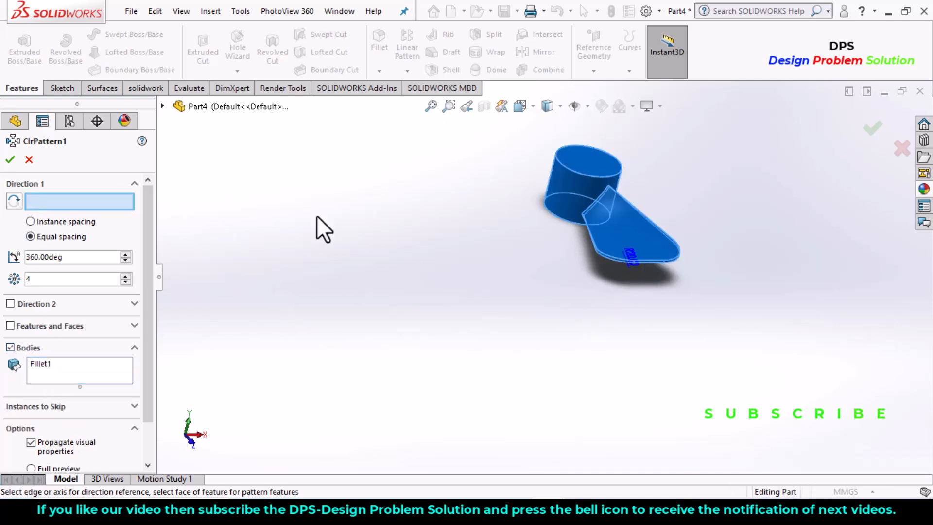
pyautogui.click(571, 178)
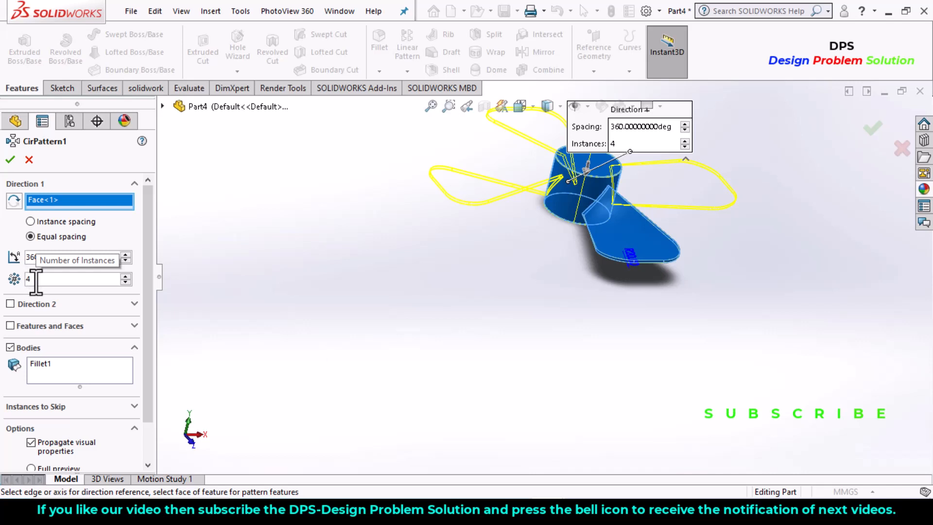
pyautogui.moveTo(39, 247)
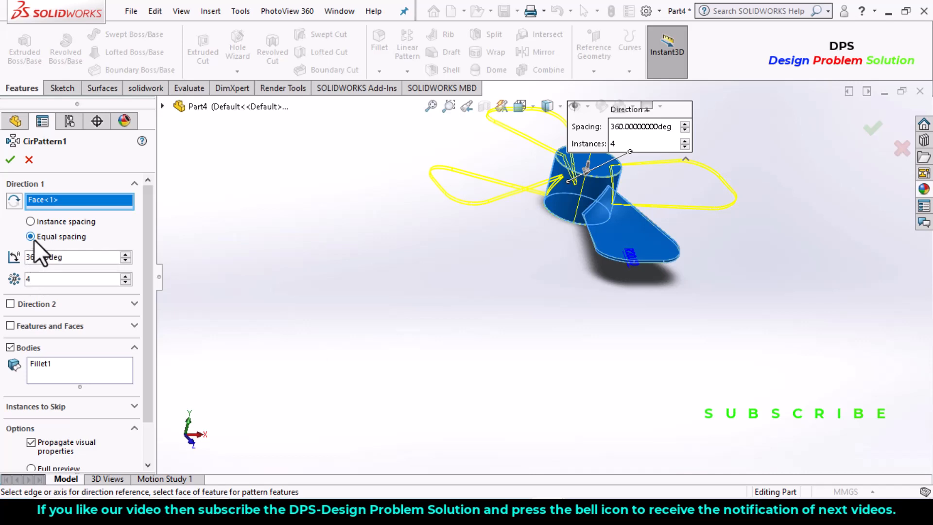
pyautogui.click(10, 159)
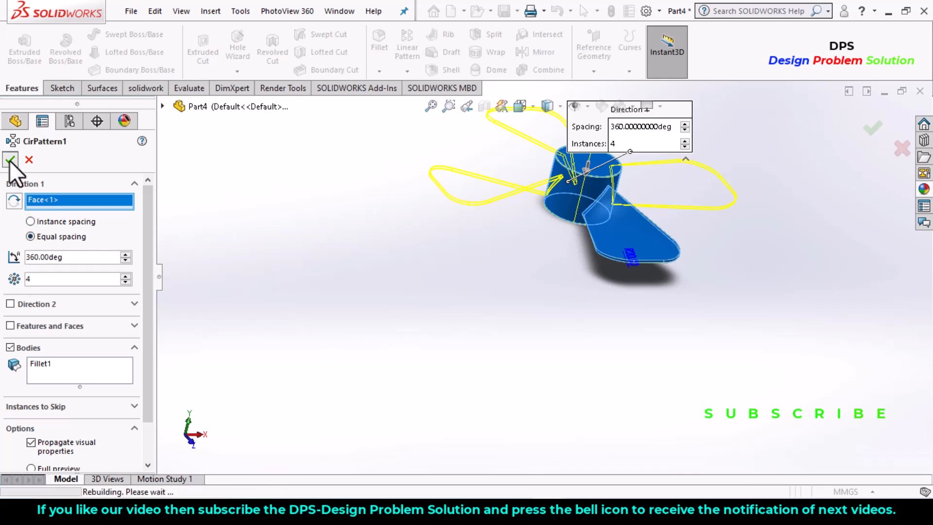
pyautogui.click(9, 160)
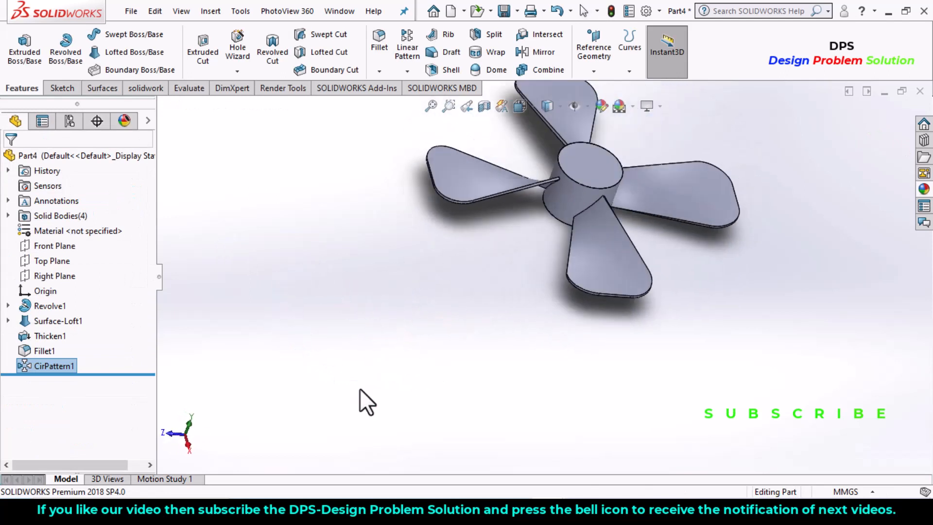
# Add a 15 mm Dome to the hub's top face.
pyautogui.click(496, 57)
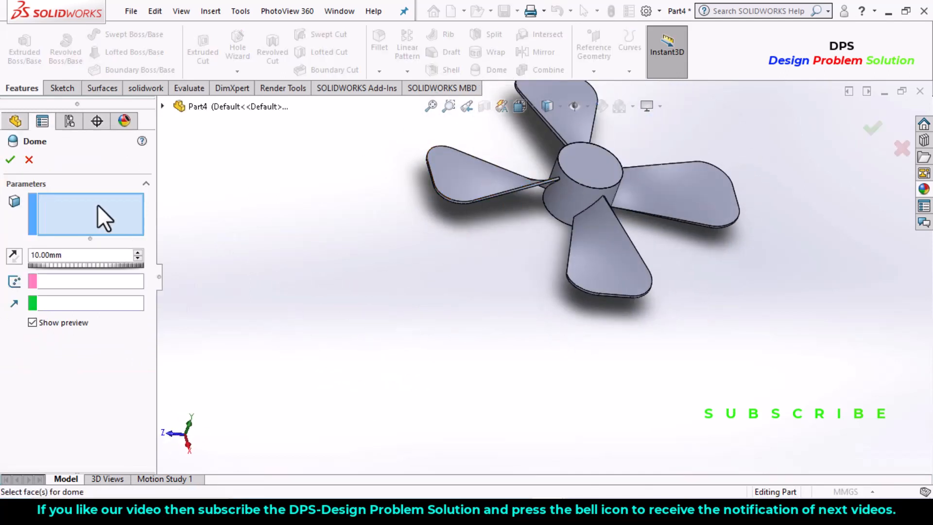
pyautogui.click(592, 166)
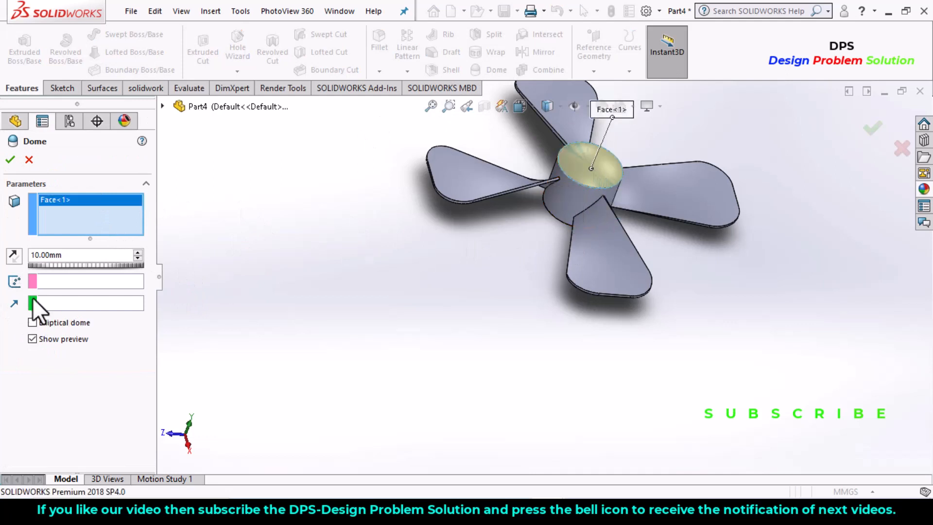
pyautogui.tripleClick(84, 254)
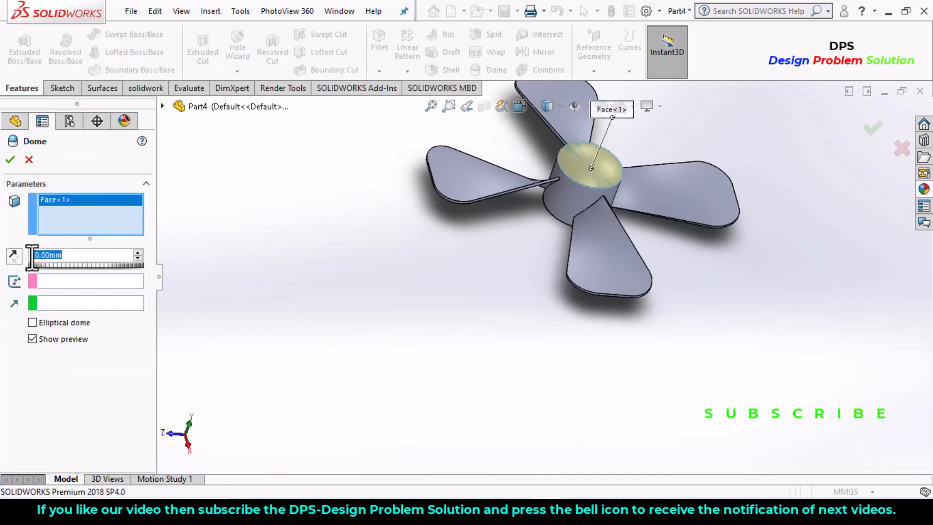
pyautogui.write('15.00mm')
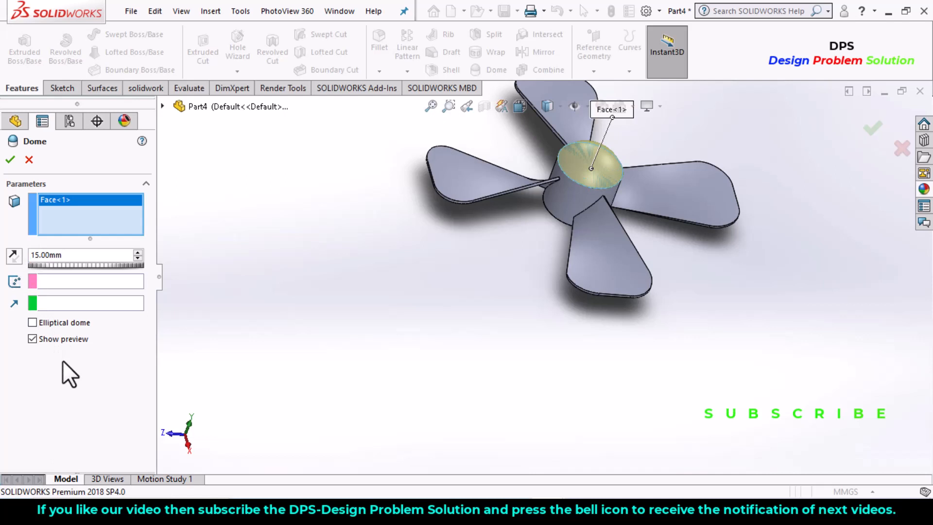
pyautogui.click(10, 159)
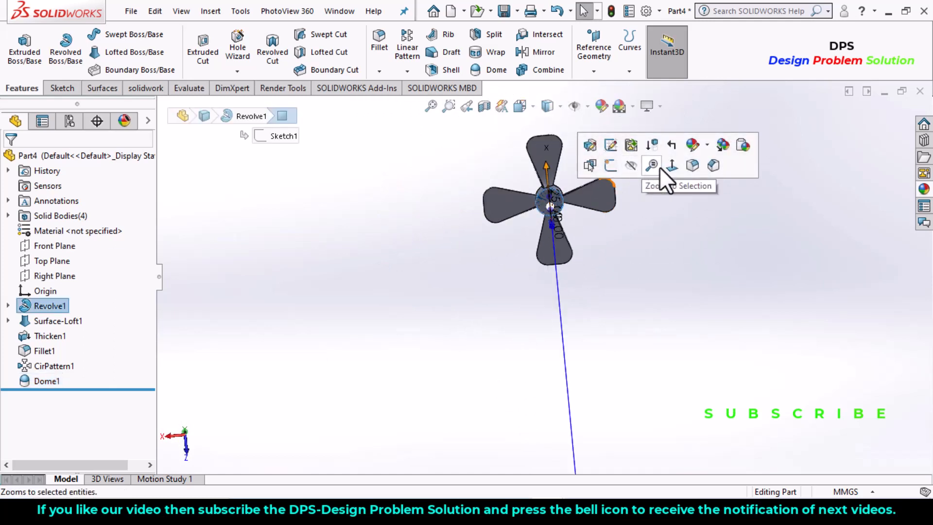
# Sketch a centred shaft circle on the hub face with a keyway rectangle at its top.
pyautogui.click(651, 165)
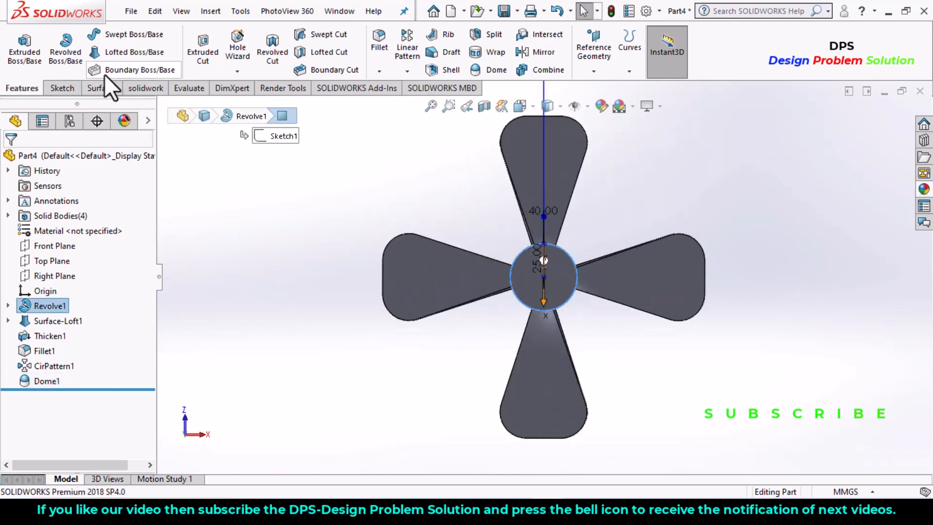
pyautogui.click(59, 87)
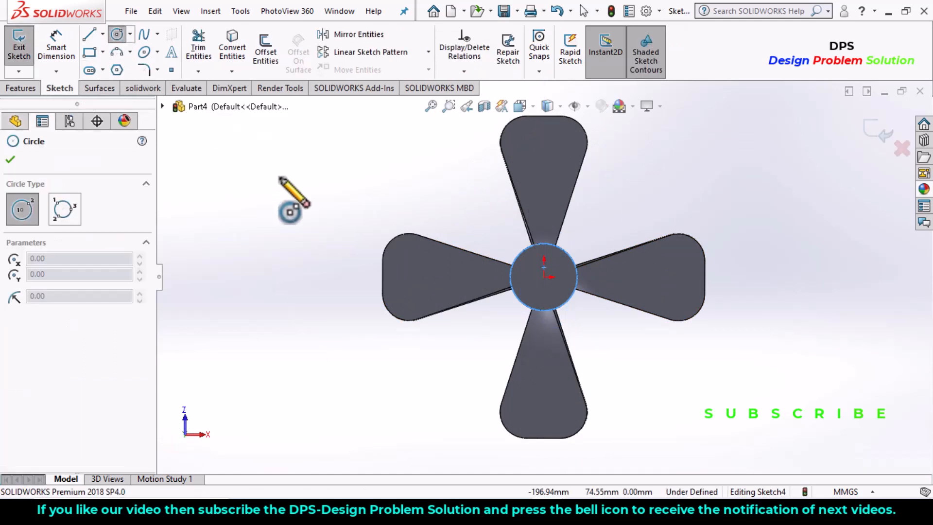
pyautogui.click(543, 268)
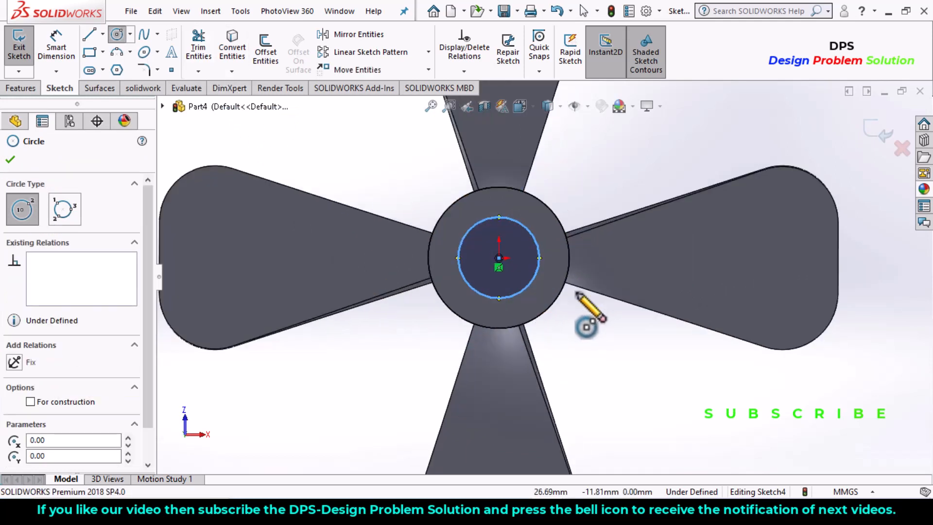
pyautogui.click(10, 159)
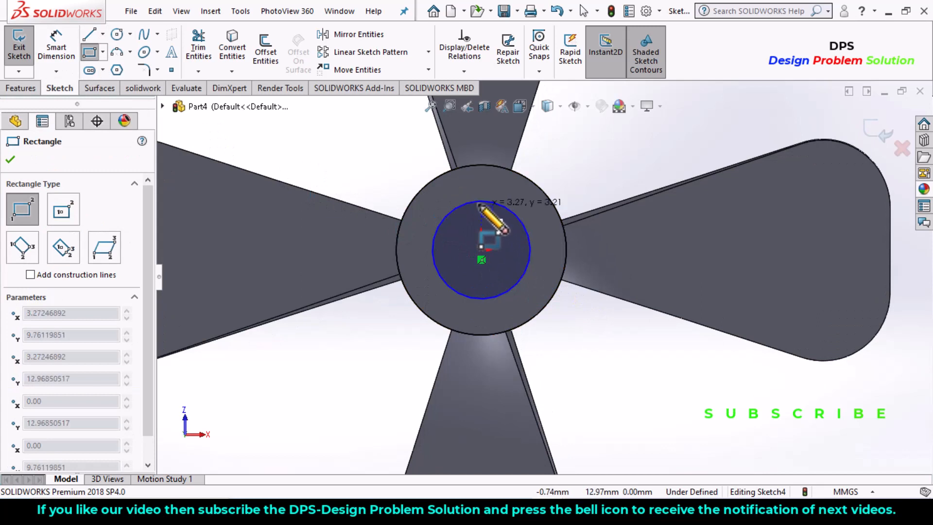
pyautogui.click(480, 202)
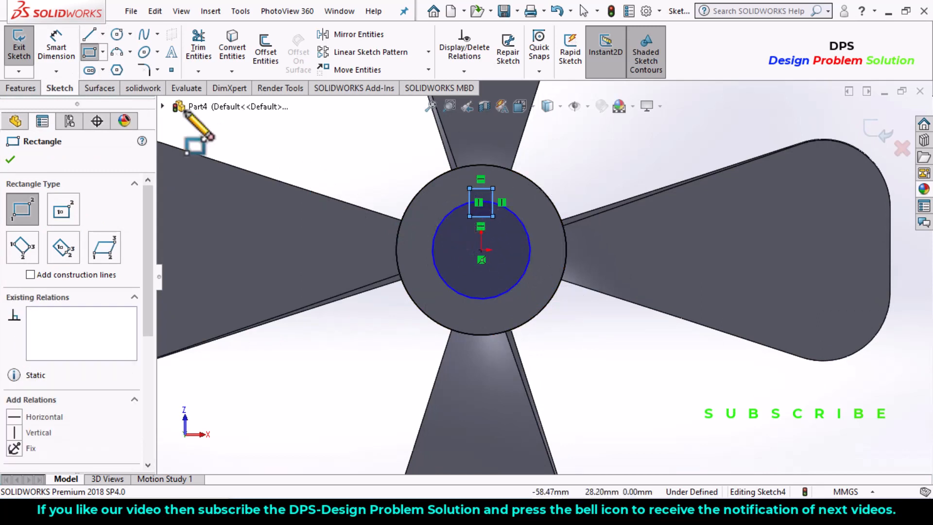
# Dimension the shaft circle Ø20 mm and the keyway's bottom edge 5 mm above centre.
pyautogui.click(9, 160)
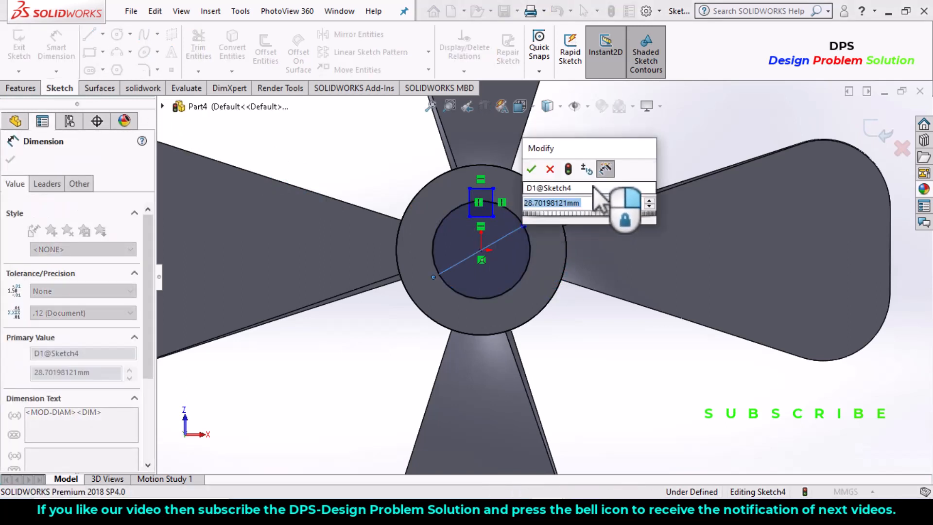
pyautogui.moveTo(589, 268)
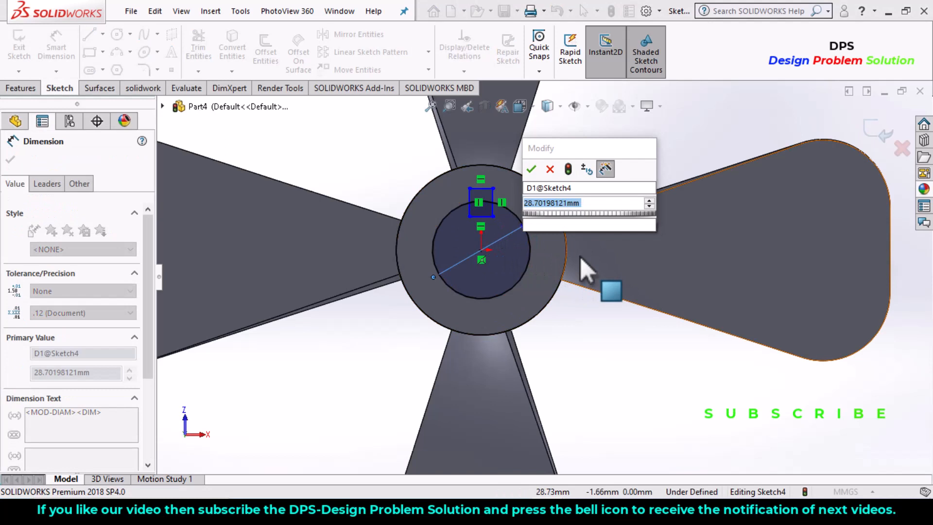
pyautogui.click(531, 169)
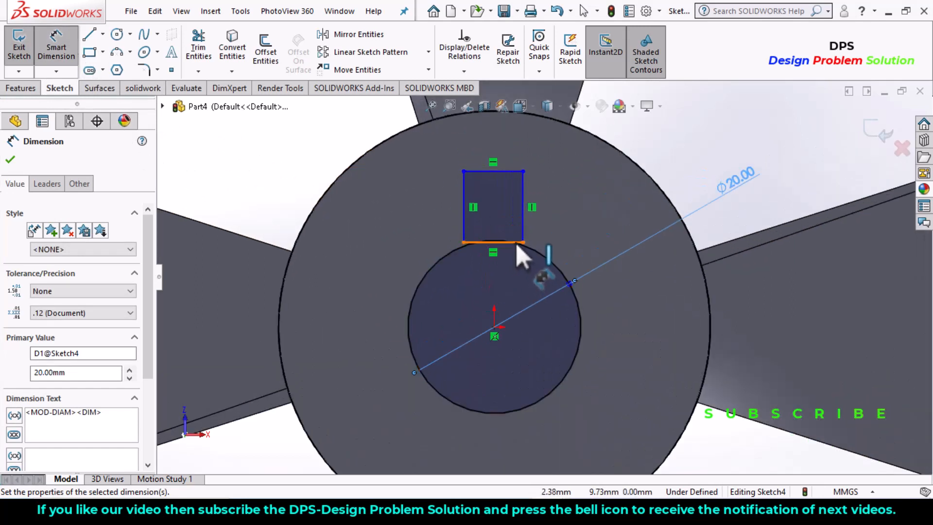
pyautogui.click(492, 242)
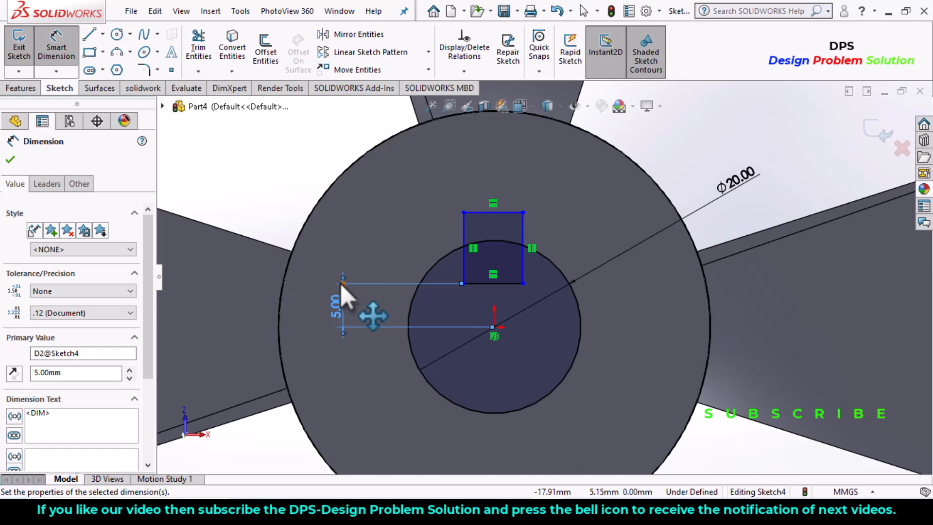
pyautogui.click(9, 159)
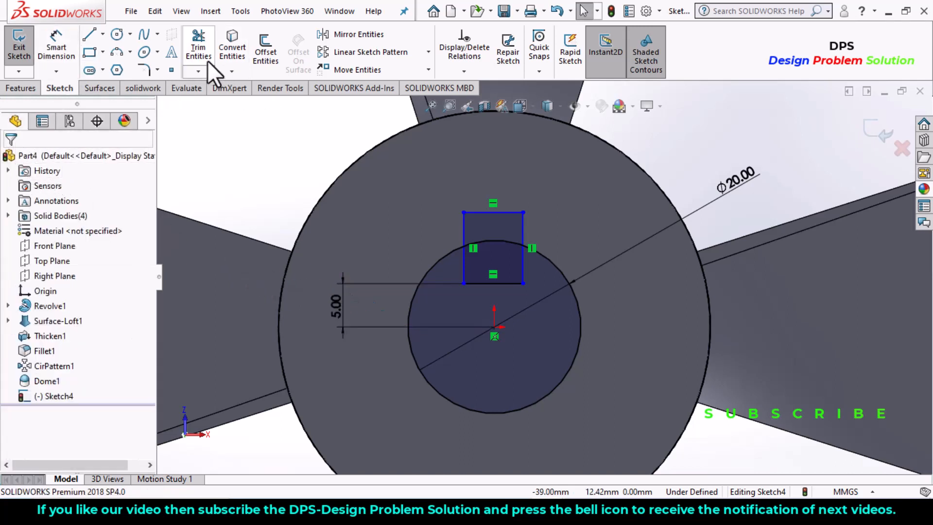
# Trim away the rectangle's bottom edge and the arc inside it to form one keyed outline.
pyautogui.click(199, 47)
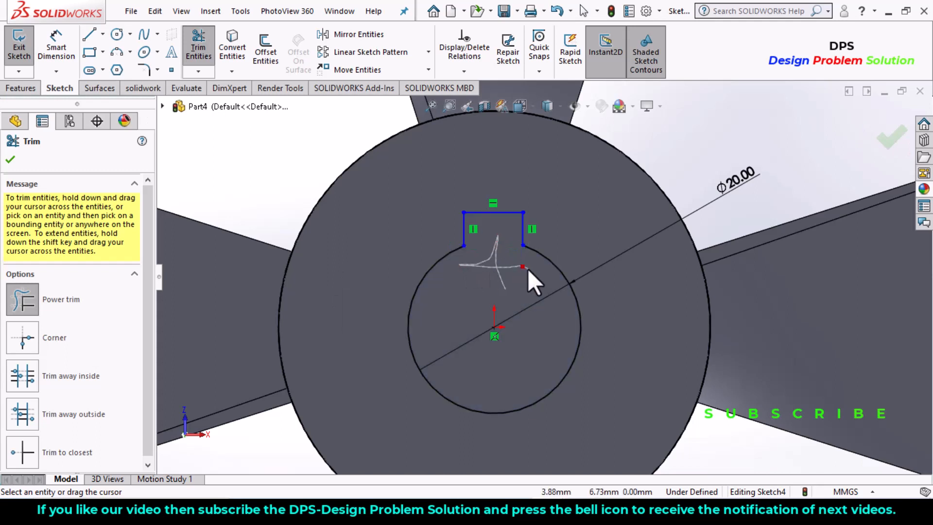
pyautogui.scroll(-3)
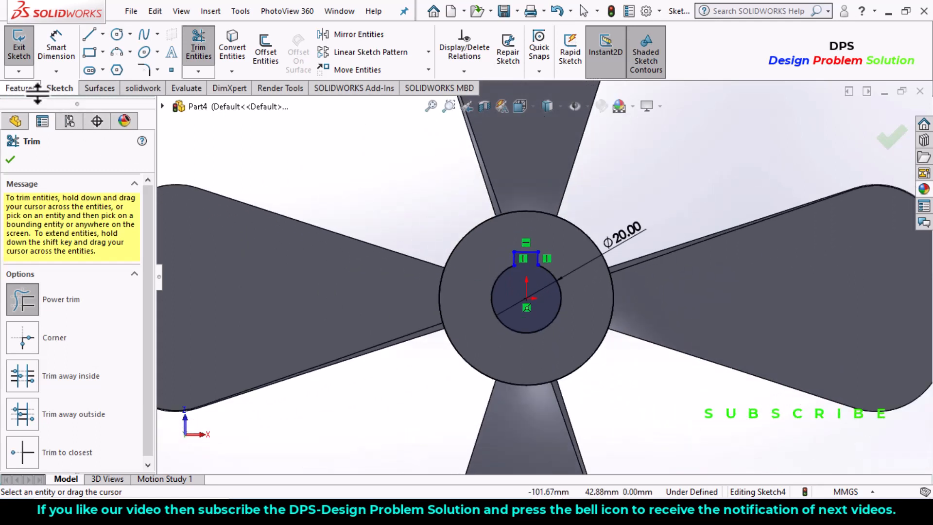
pyautogui.click(20, 88)
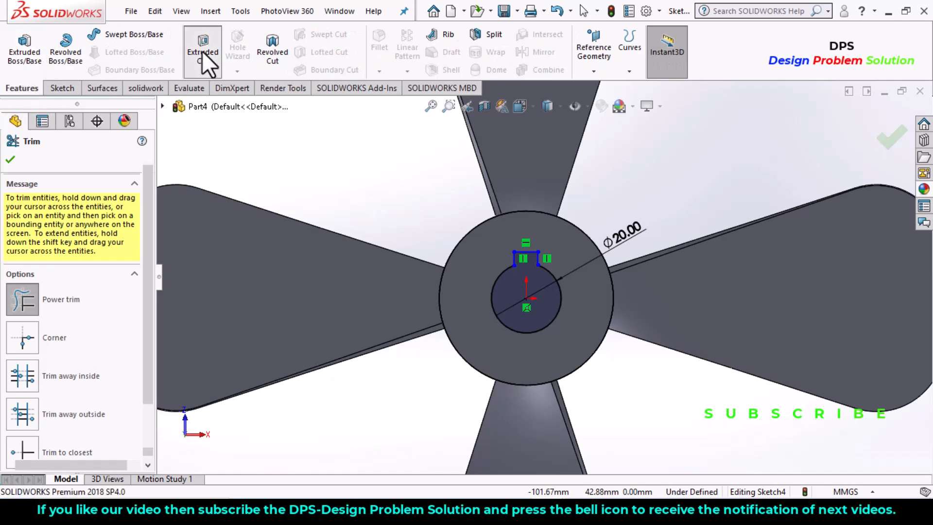
# Extrude-cut the keyed shaft profile Blind 20 mm into the hub, then show the Appearances pane.
pyautogui.click(202, 48)
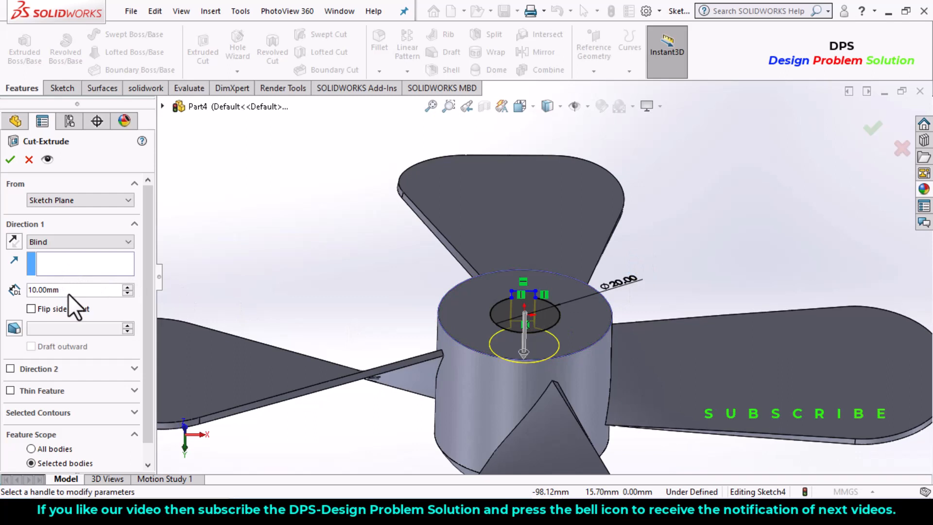
pyautogui.tripleClick(65, 289)
pyautogui.write('20')
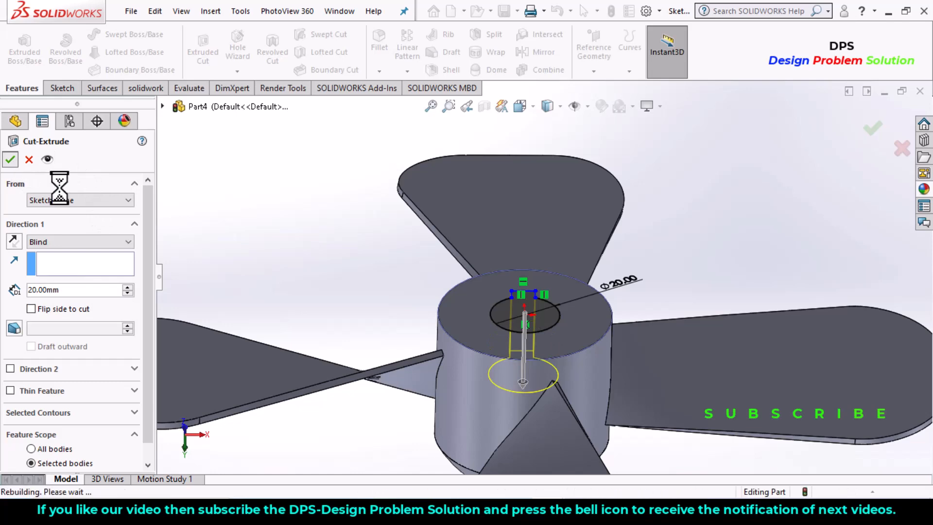
pyautogui.click(10, 158)
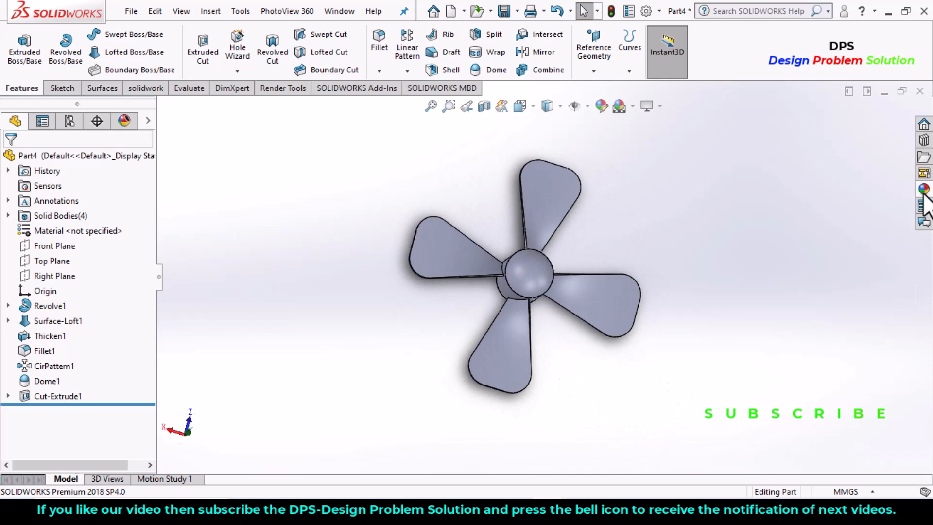
pyautogui.click(923, 188)
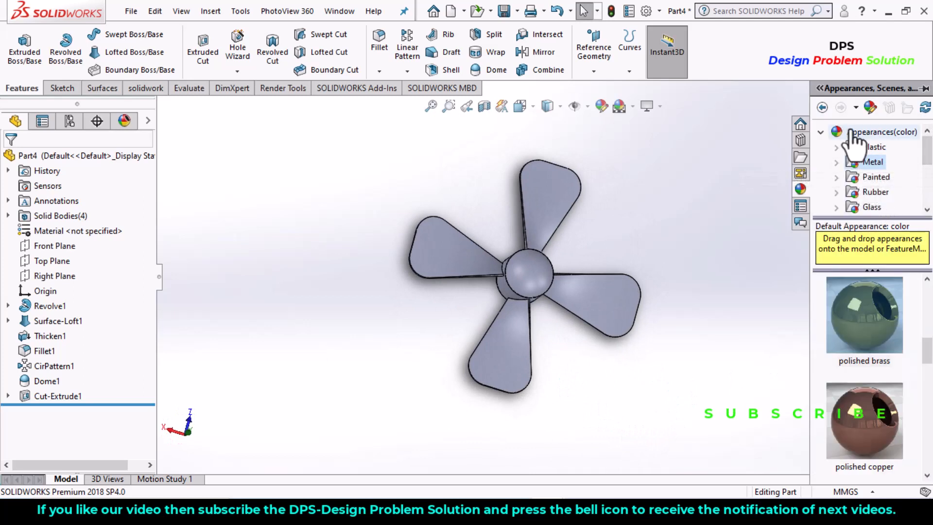
pyautogui.moveTo(875, 333)
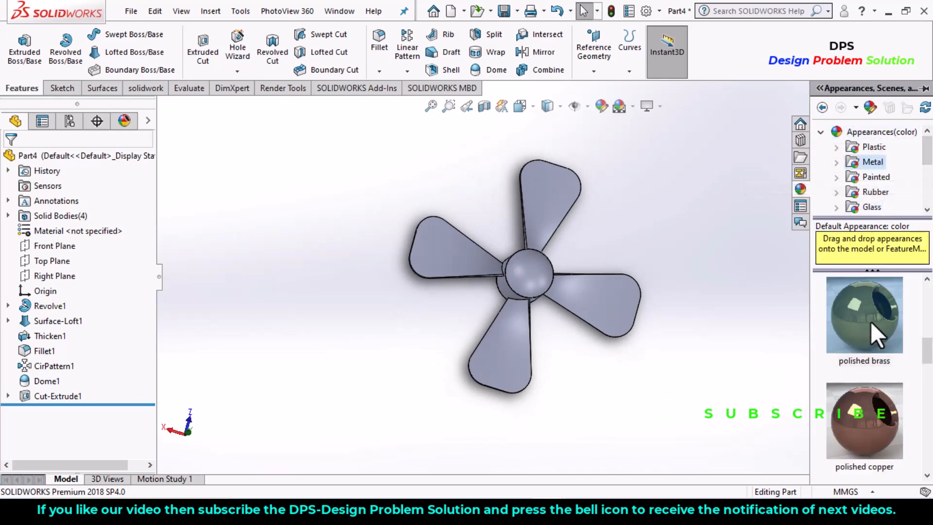